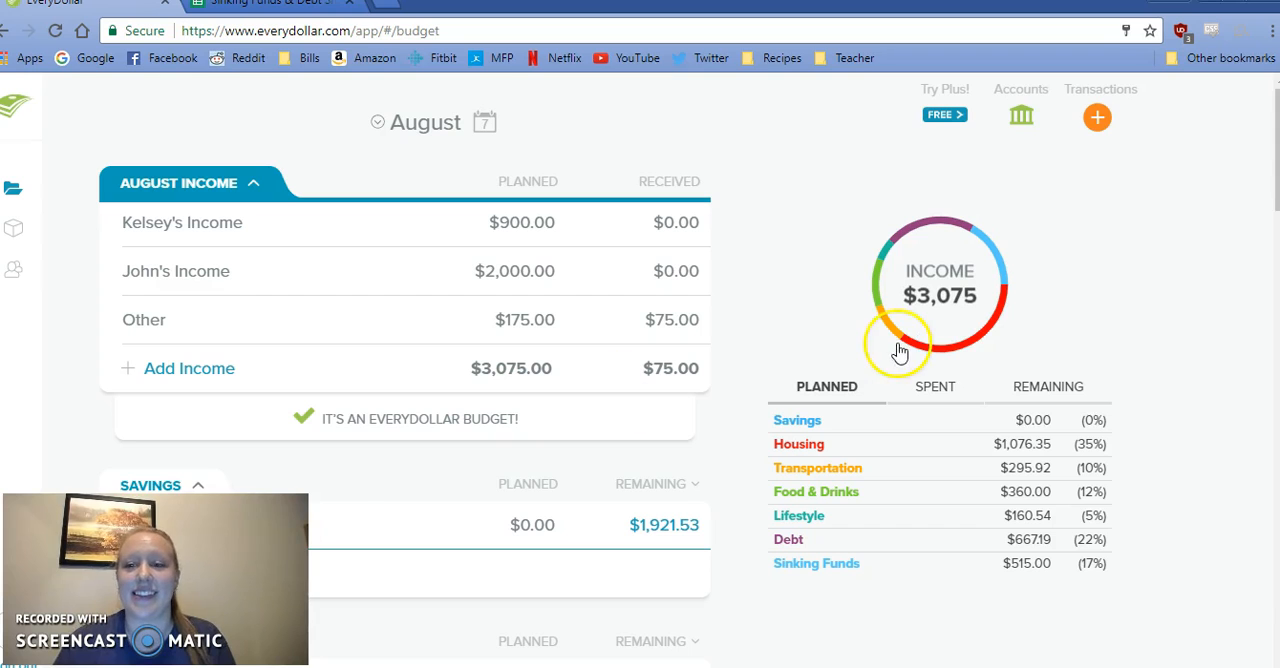
- Open the Transactions panel beside the August budget, which shows no untracked transactions
left_click(1100, 88)
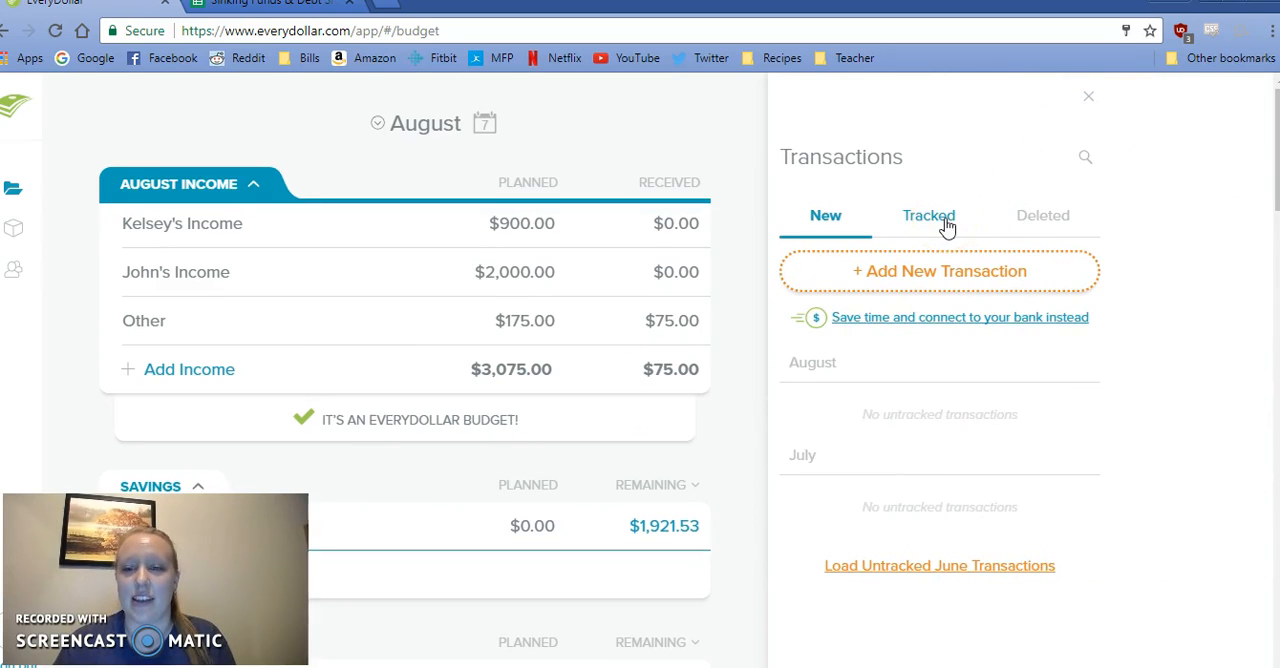
- Show tracked transactions and scroll through August purchases down to the July items
left_click(928, 215)
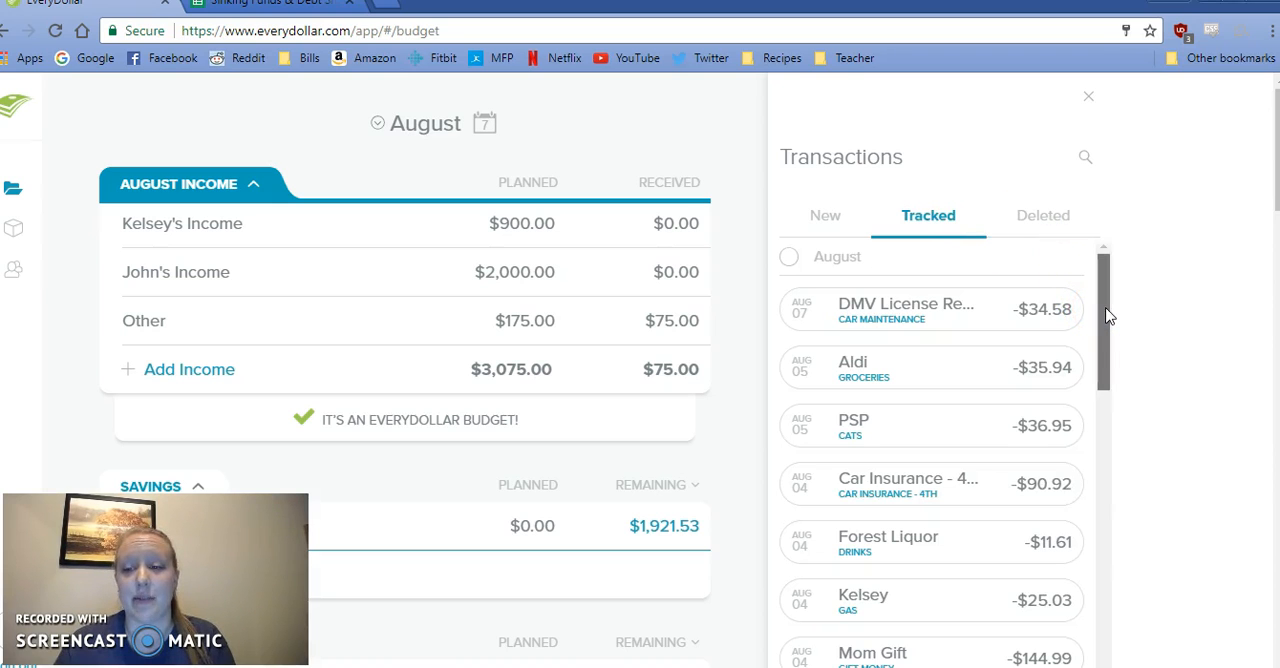
scroll("down", 3)
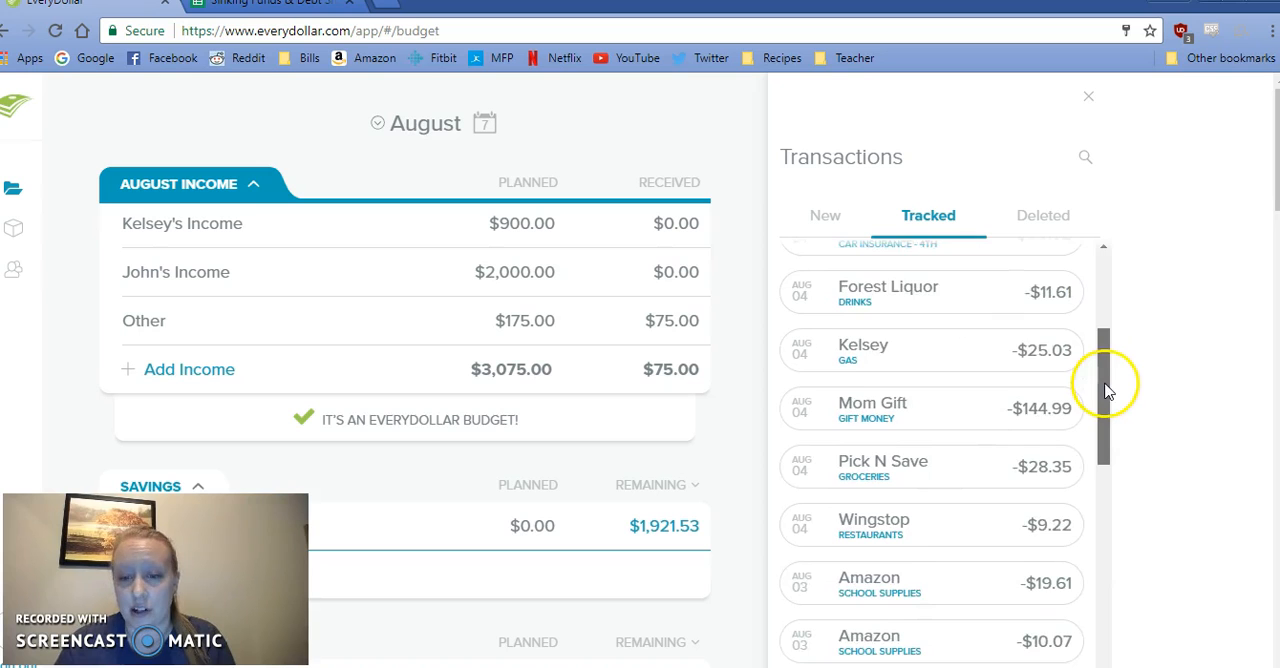
scroll("down", 3)
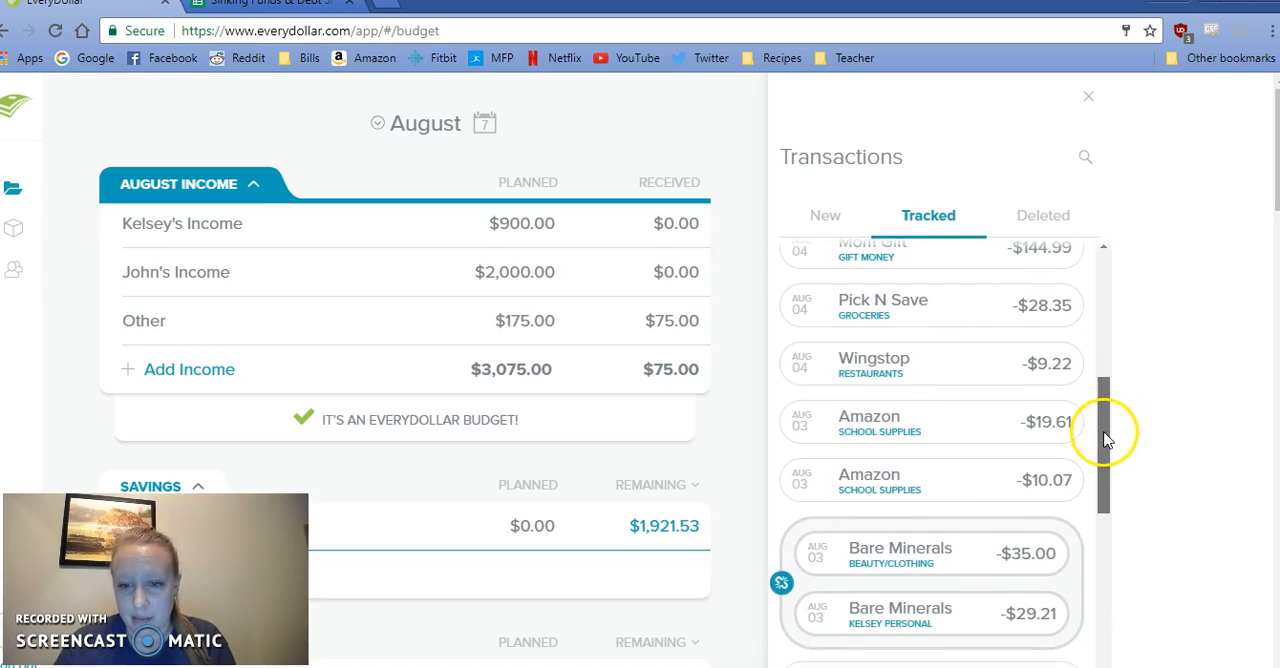
scroll("down", 3)
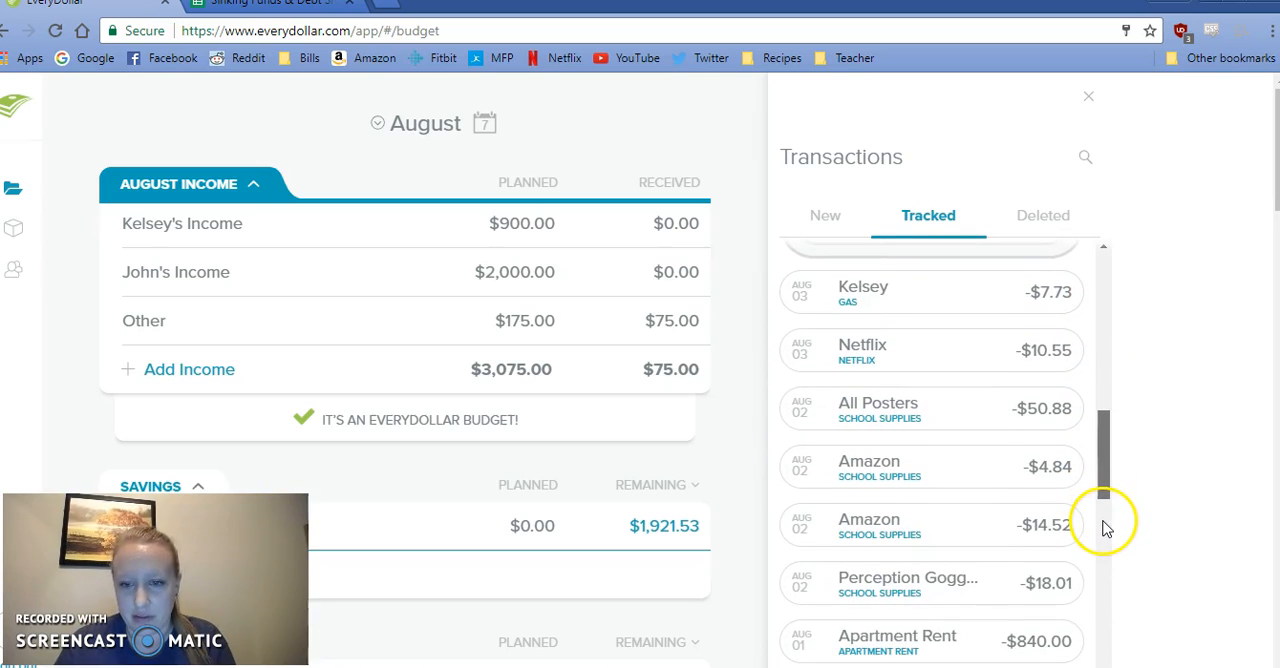
scroll("down", 3)
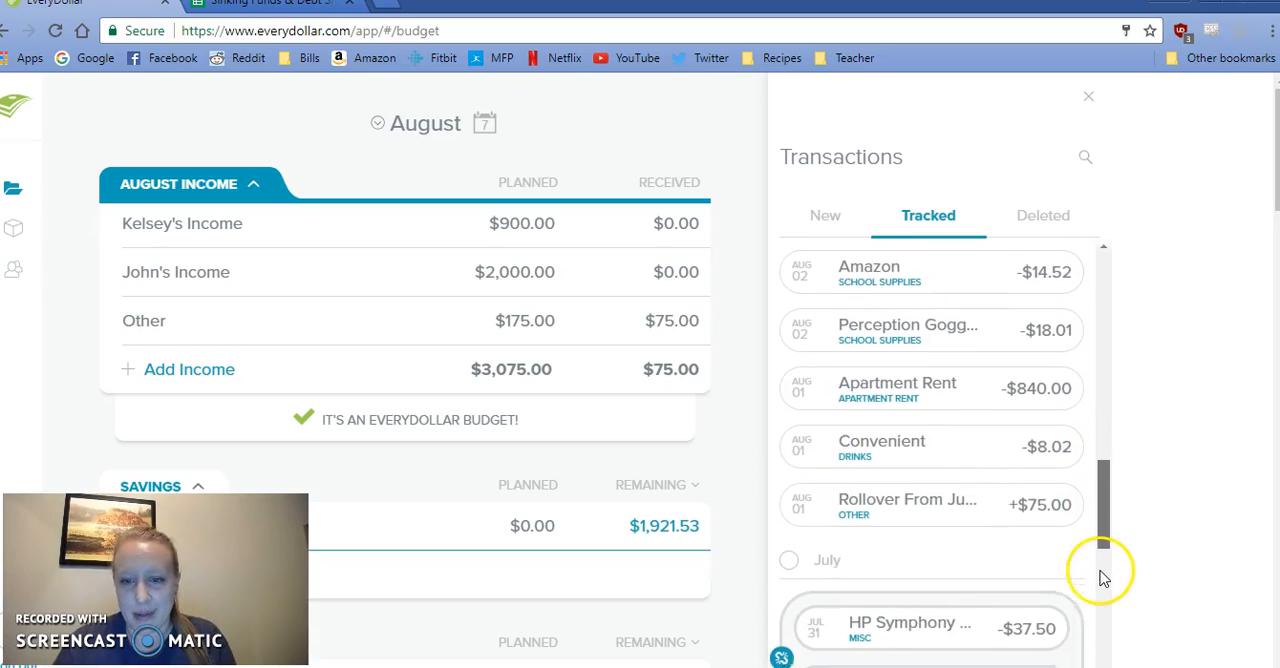
scroll("up", 3)
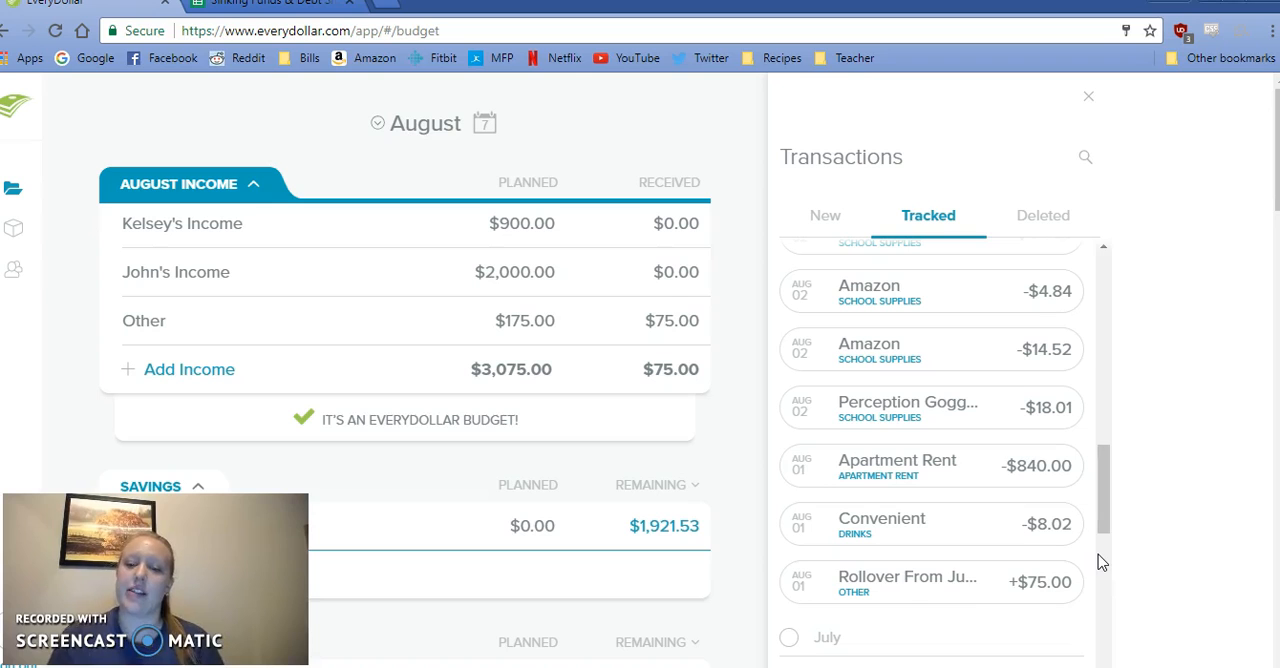
mouse_move(930, 582)
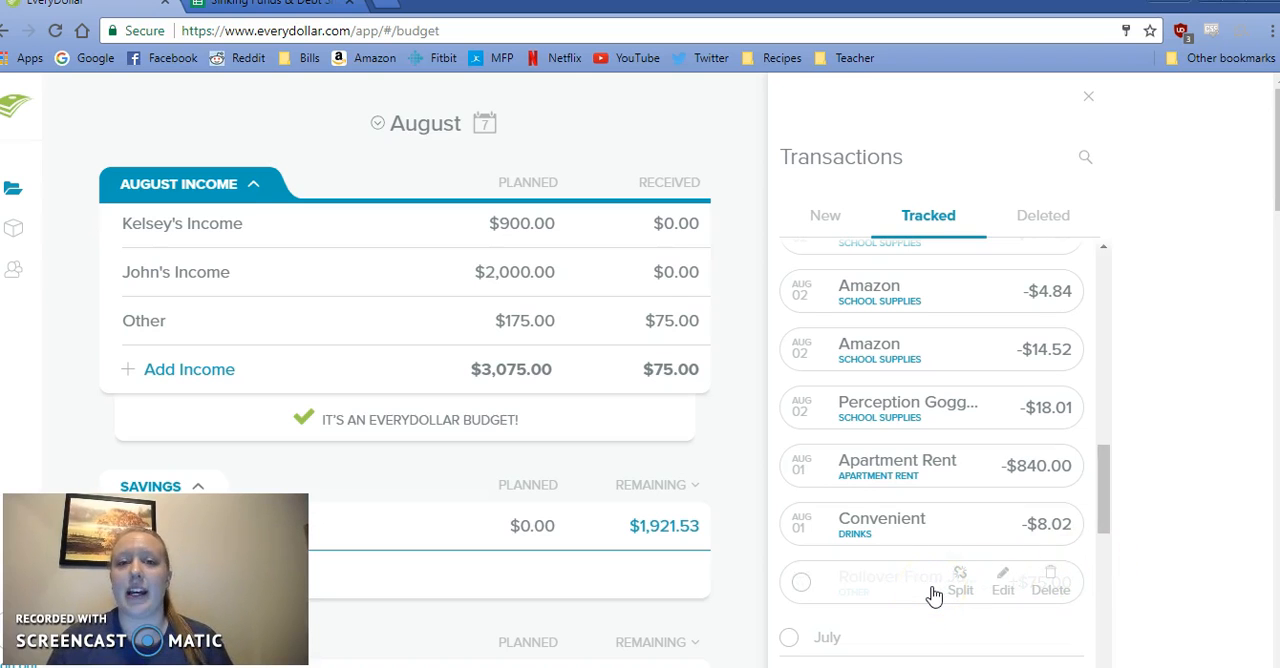
mouse_move(948, 618)
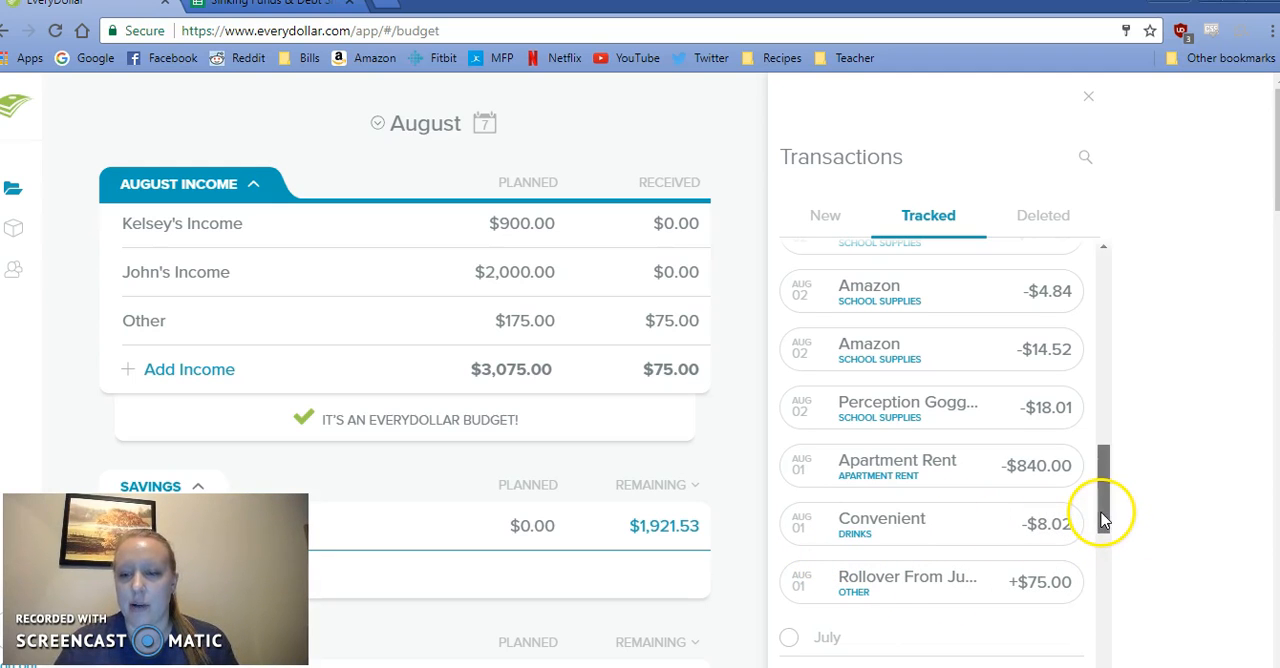
scroll("up", 3)
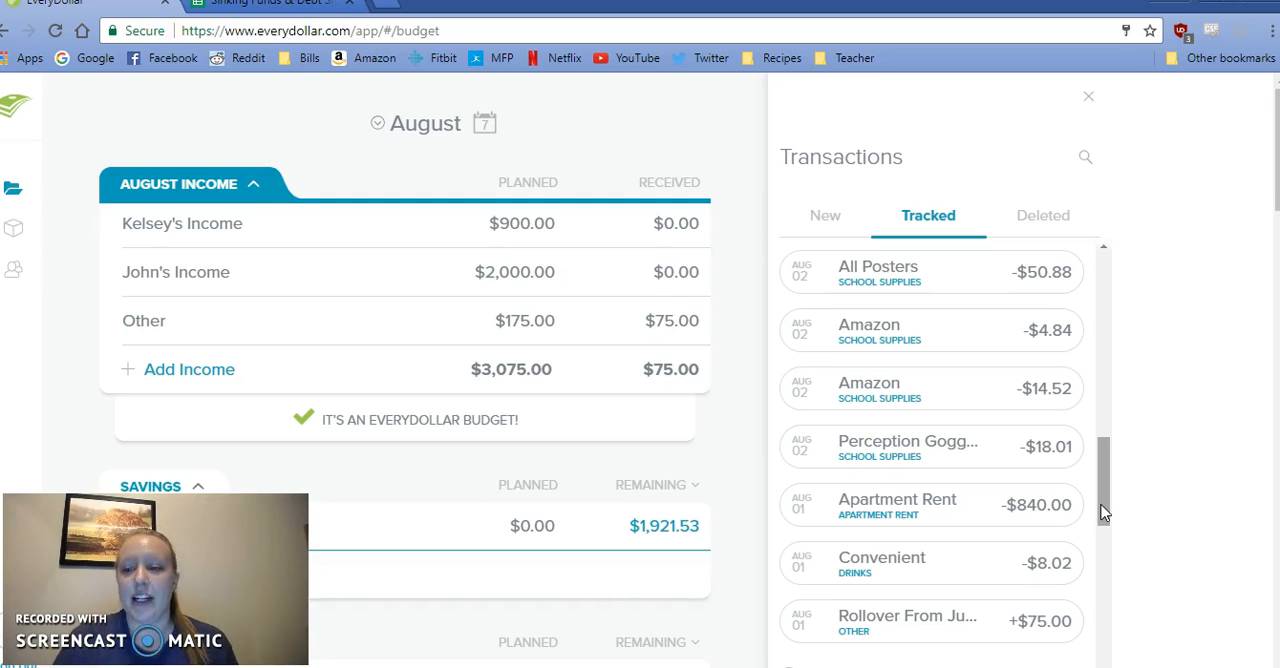
scroll("up", 3)
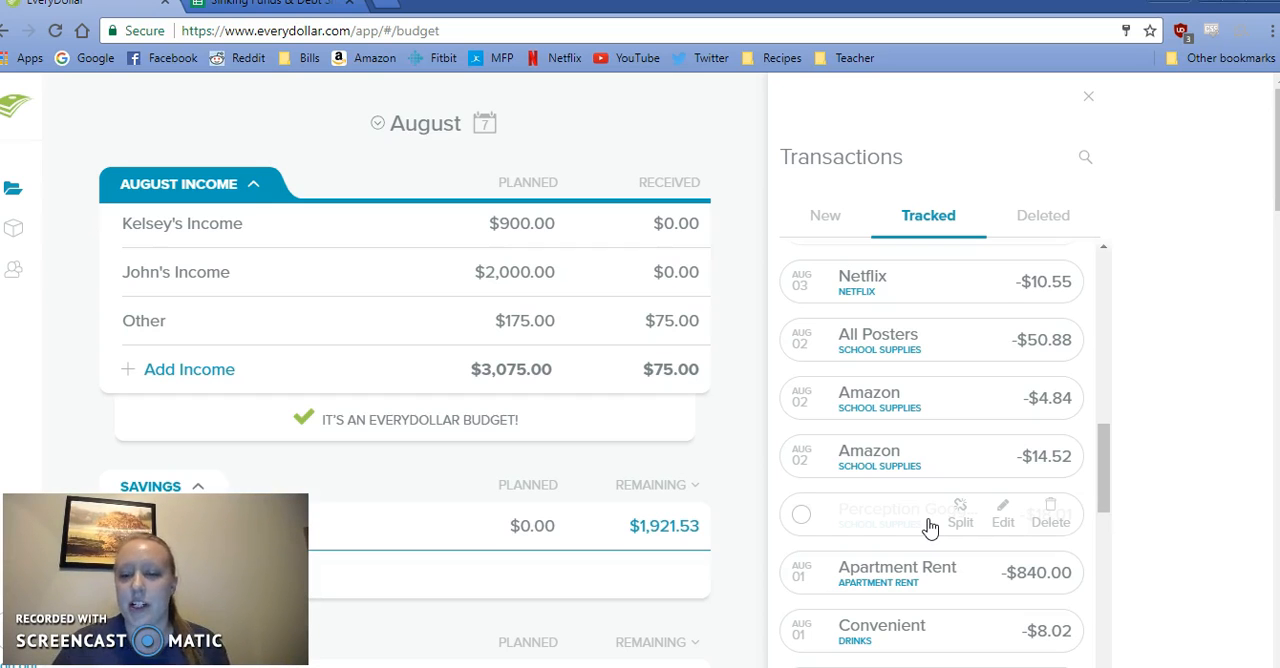
mouse_move(1203, 417)
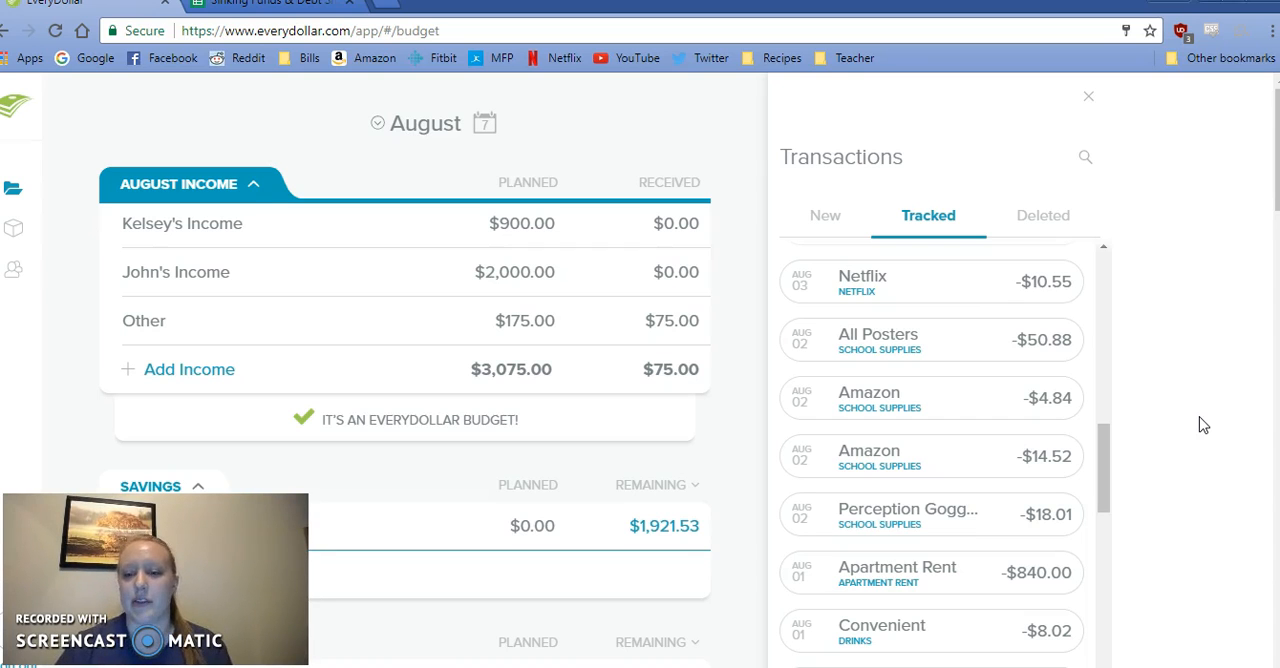
mouse_move(1135, 345)
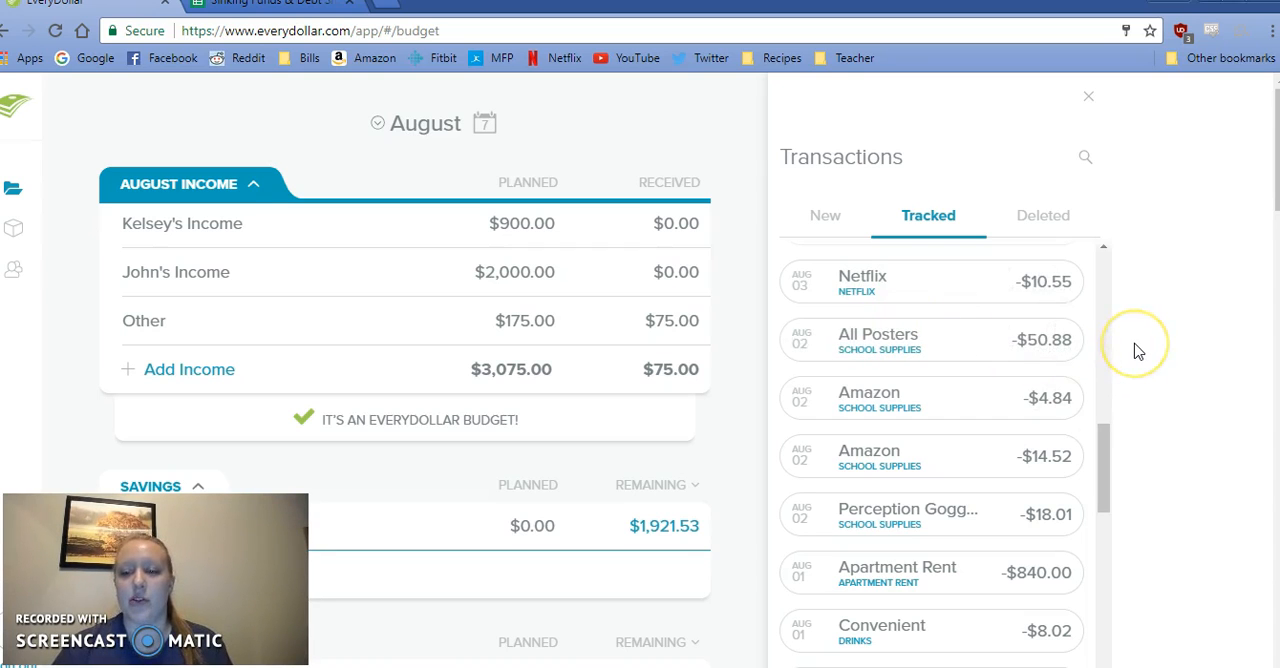
mouse_move(1137, 350)
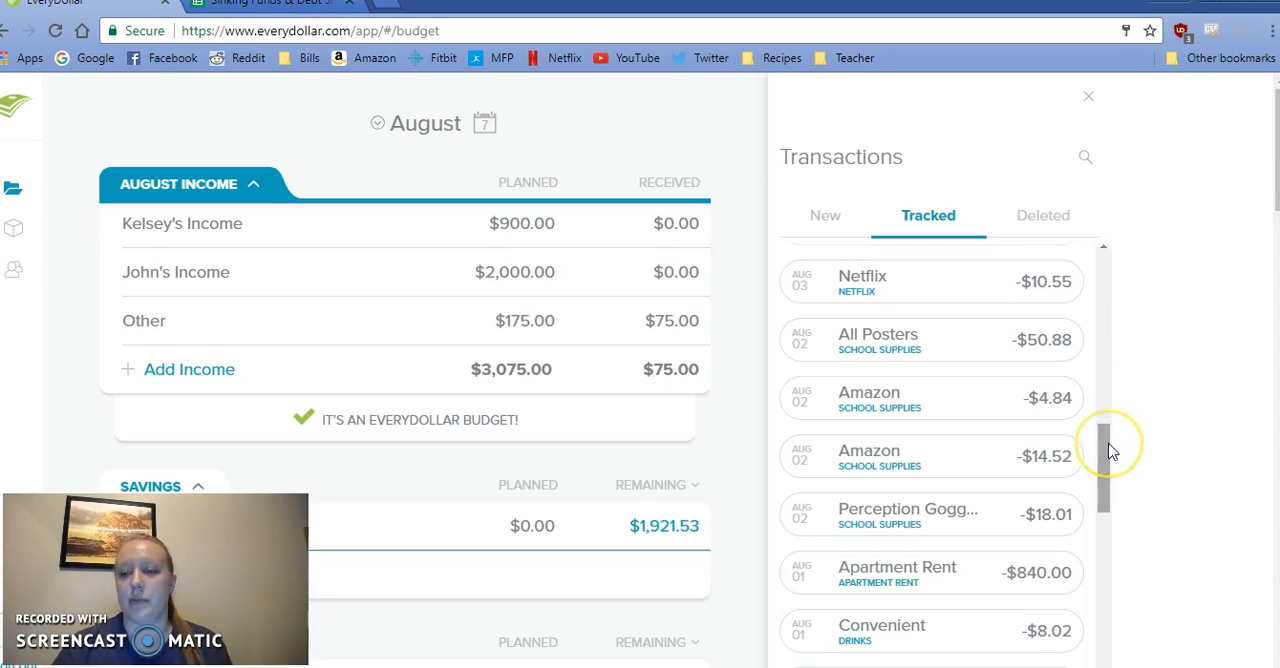
scroll("up", 3)
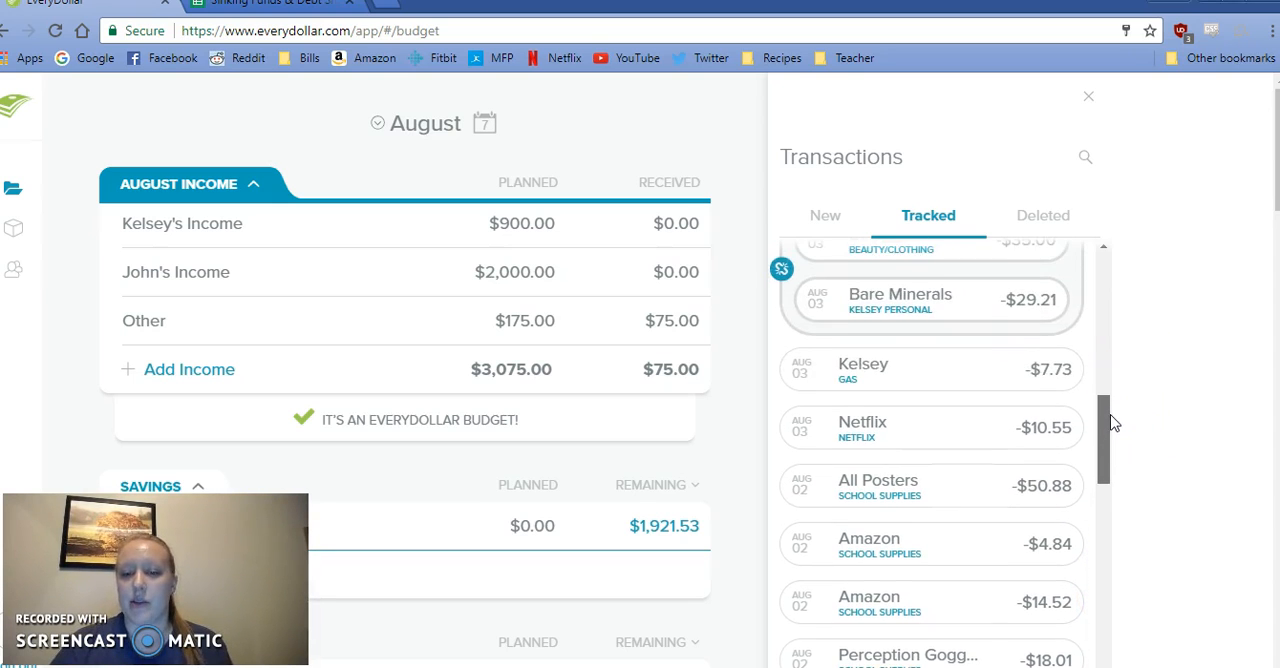
scroll("up", 3)
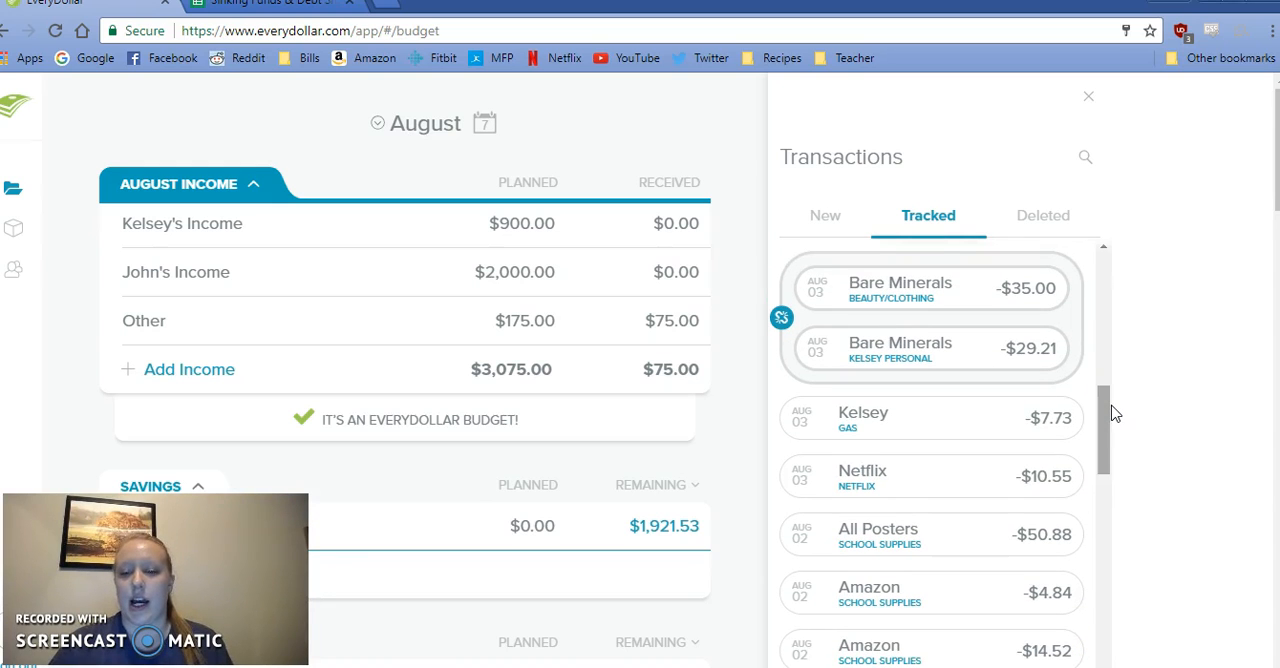
mouse_move(1115, 413)
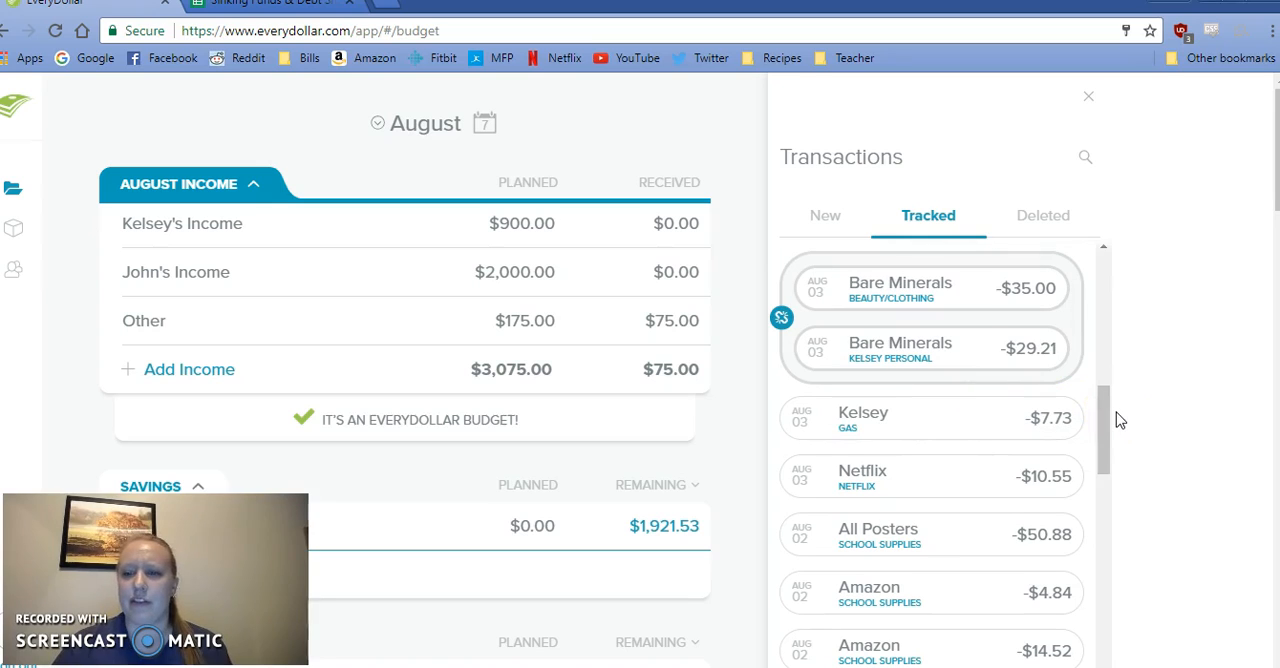
mouse_move(1113, 425)
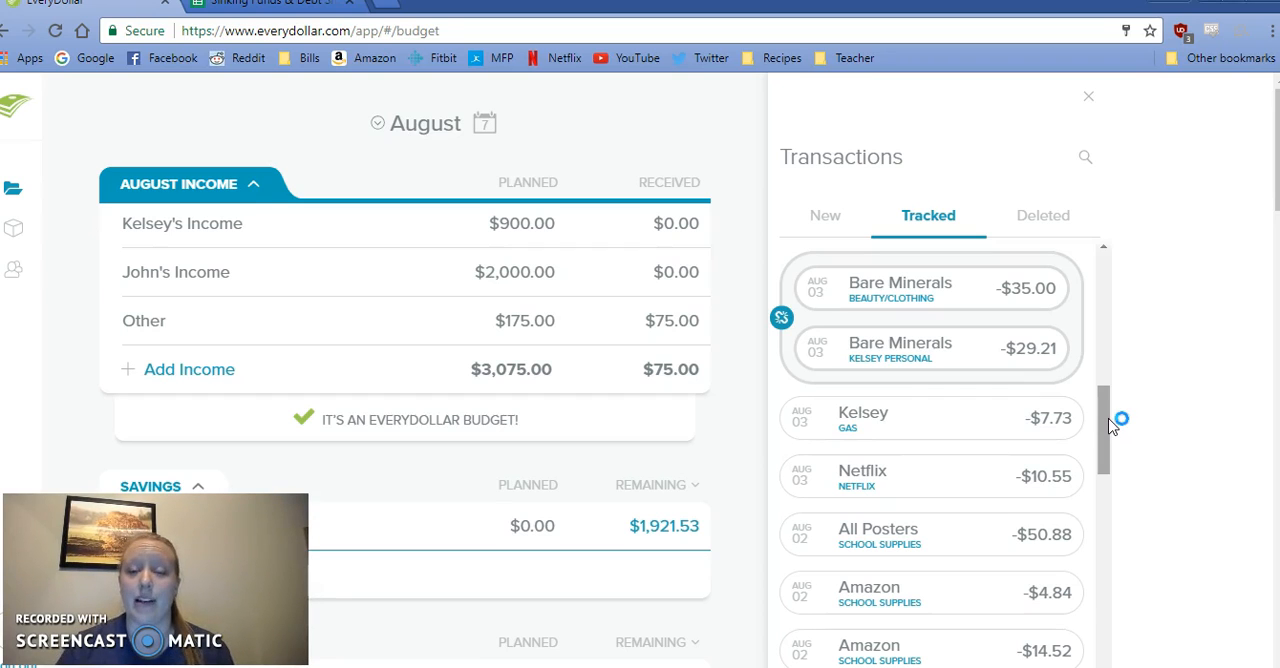
scroll("up", 3)
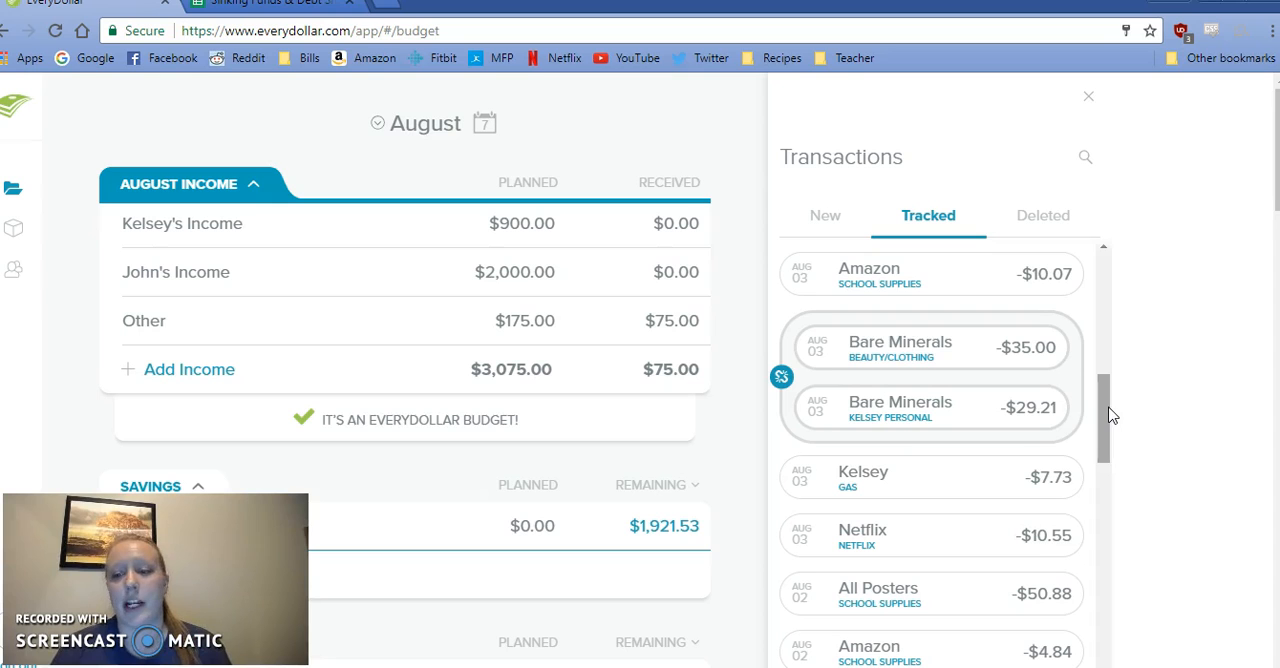
scroll("up", 3)
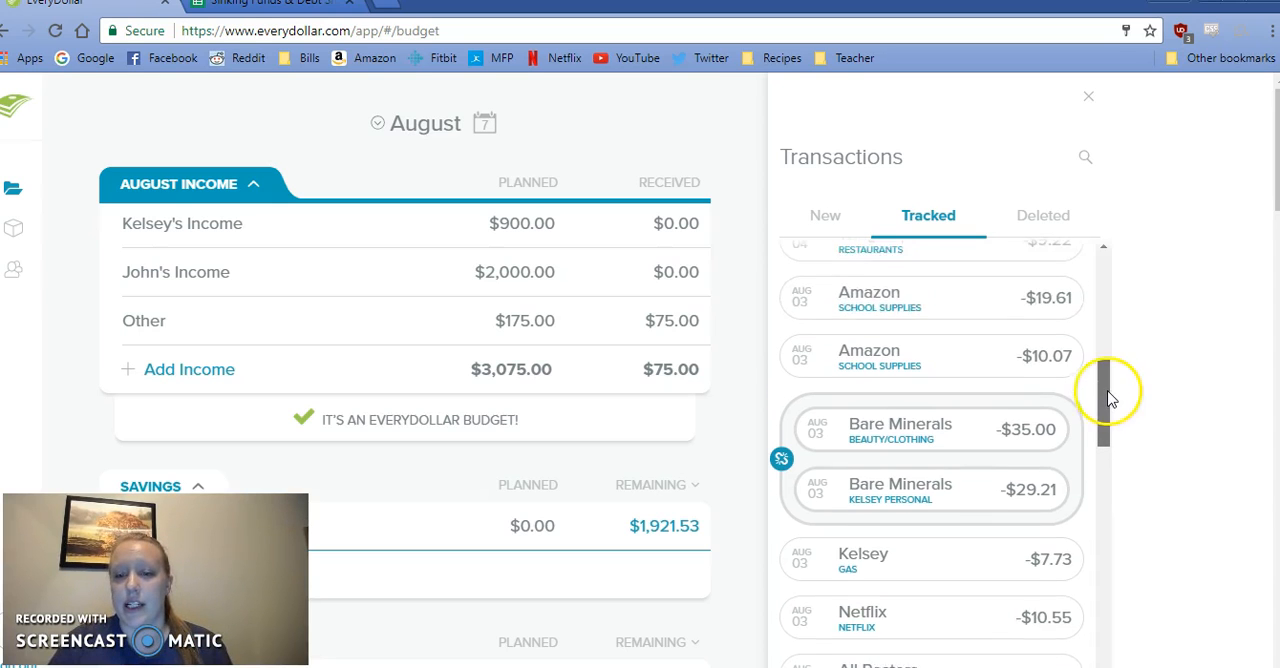
scroll("up", 3)
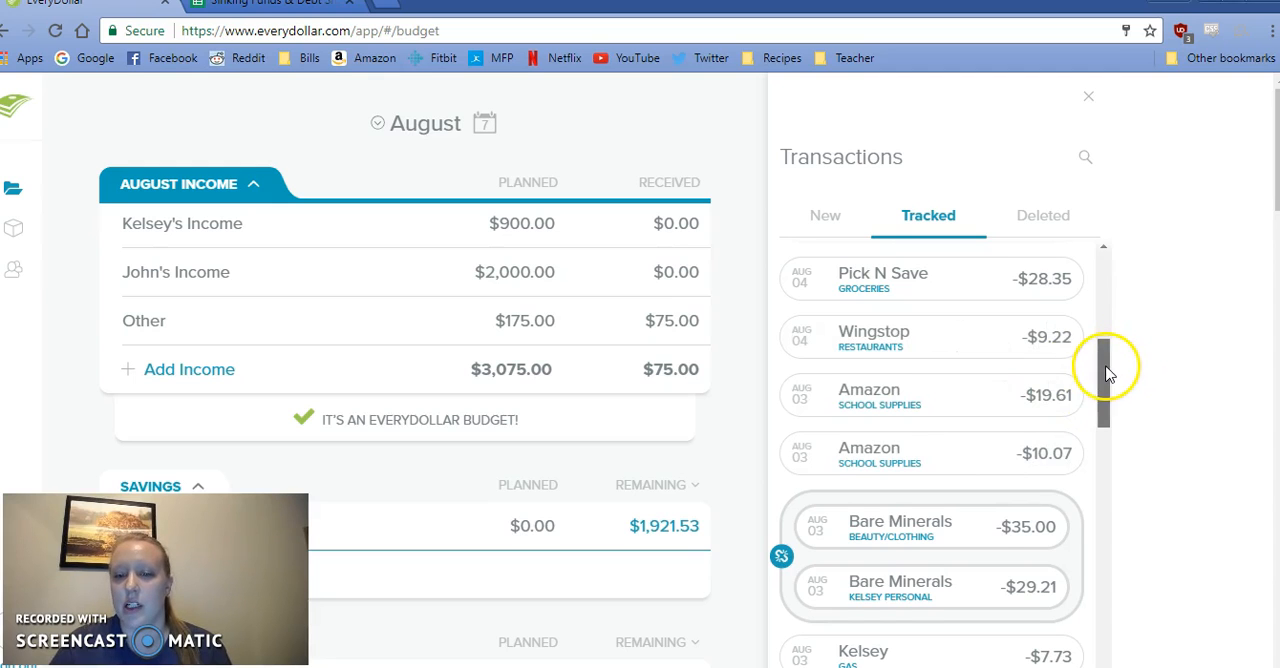
scroll("up", 3)
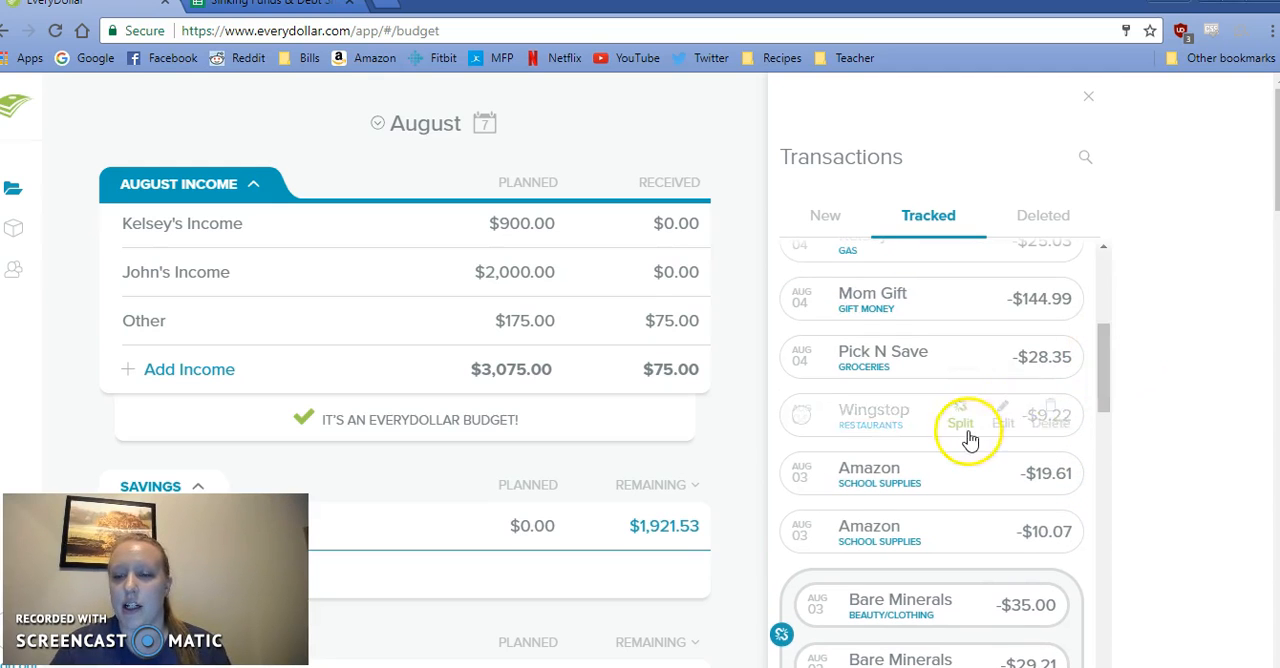
mouse_move(1177, 418)
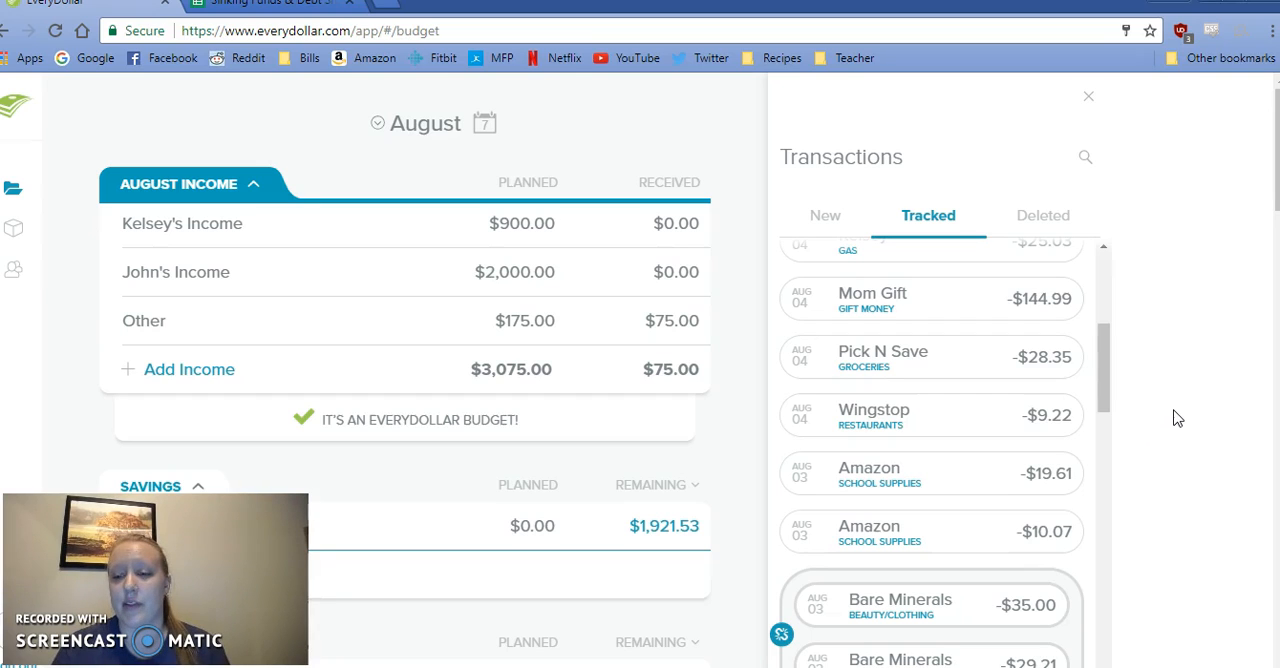
mouse_move(1147, 408)
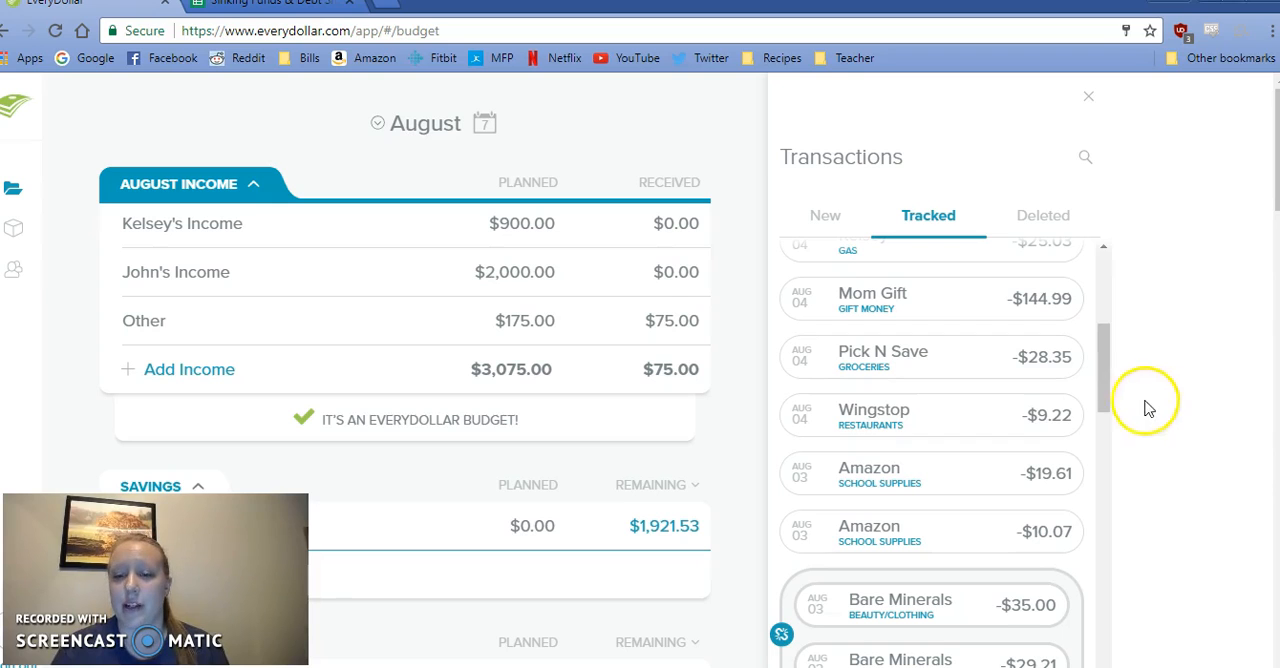
scroll("up", 3)
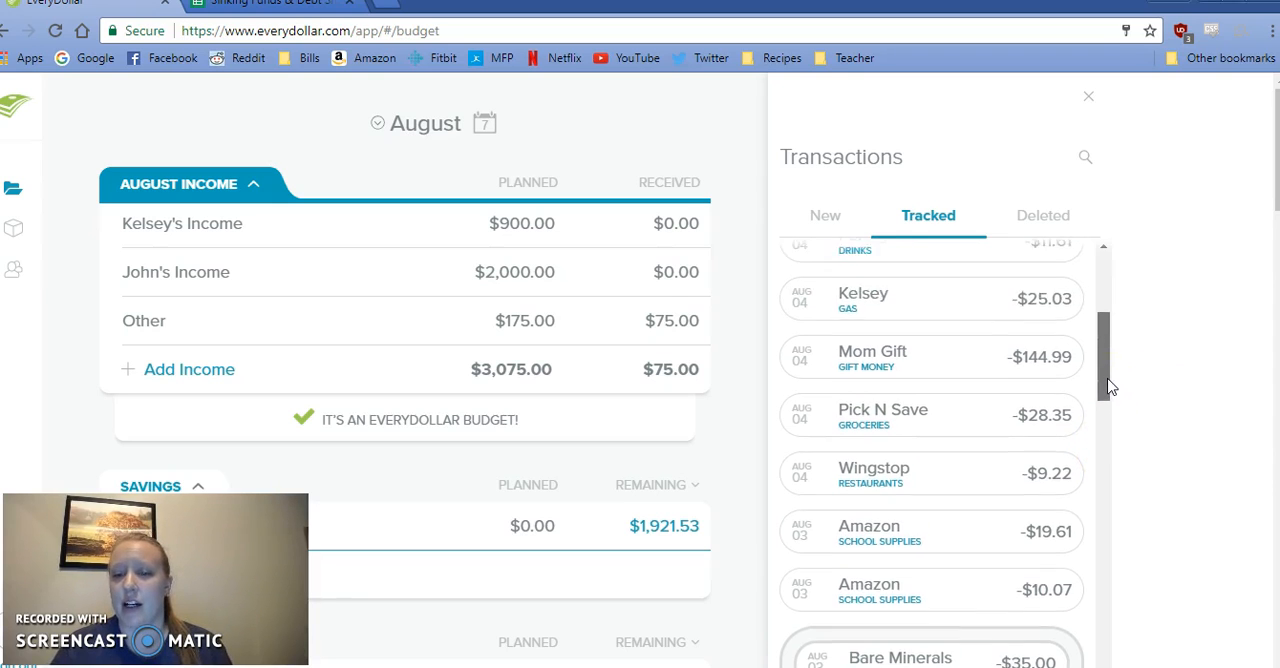
scroll("up", 3)
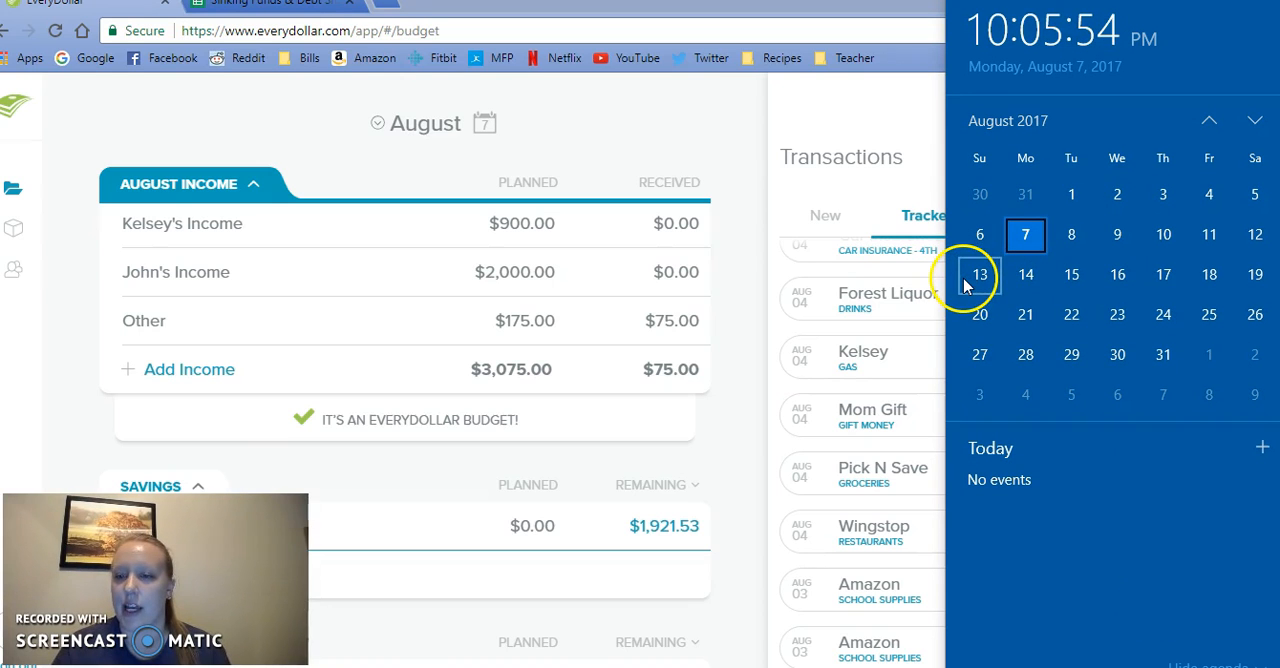
mouse_move(722, 270)
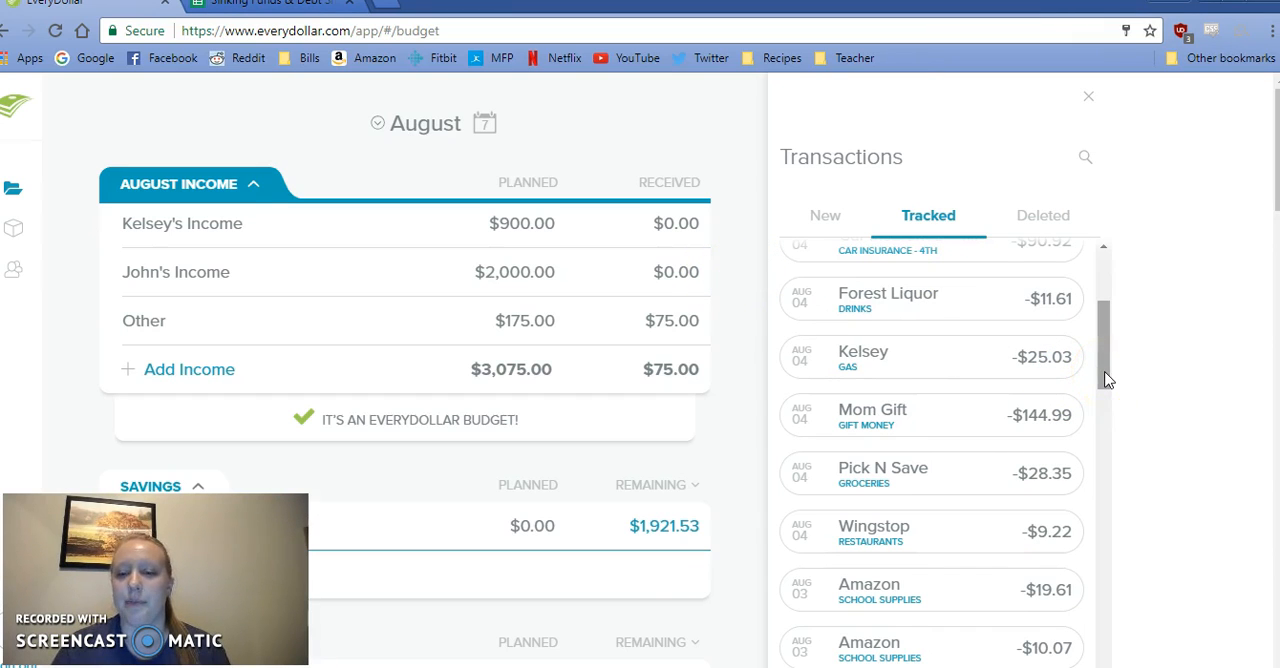
mouse_move(1197, 445)
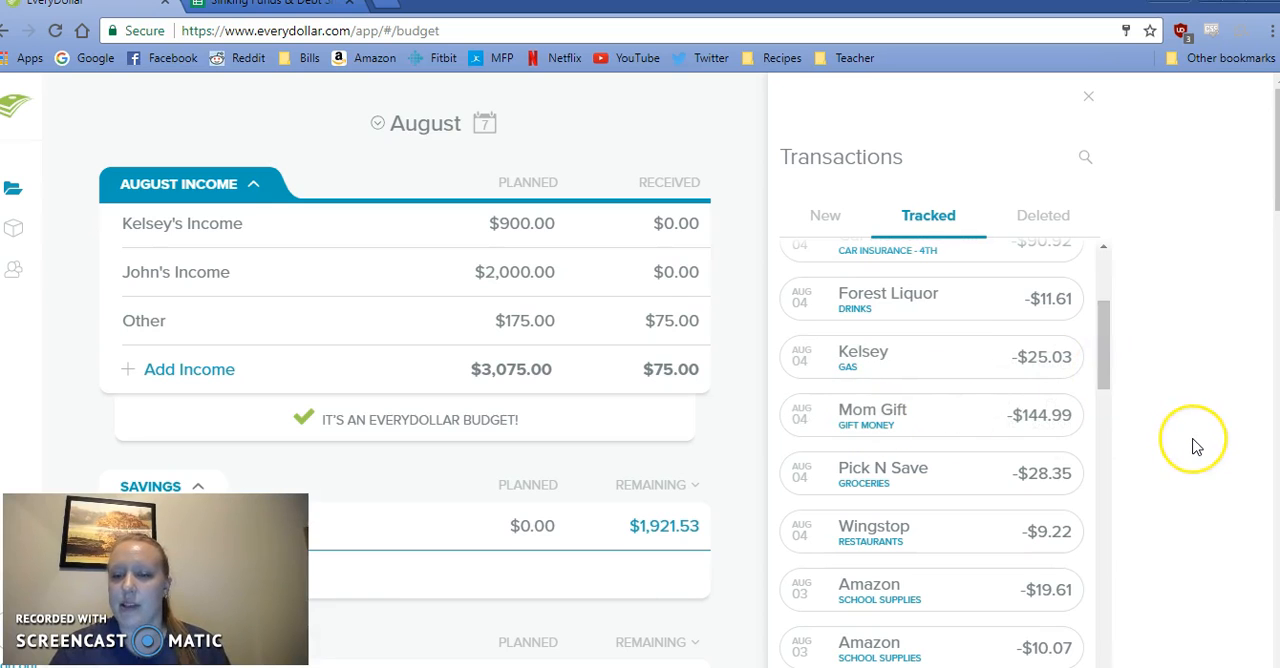
mouse_move(1197, 446)
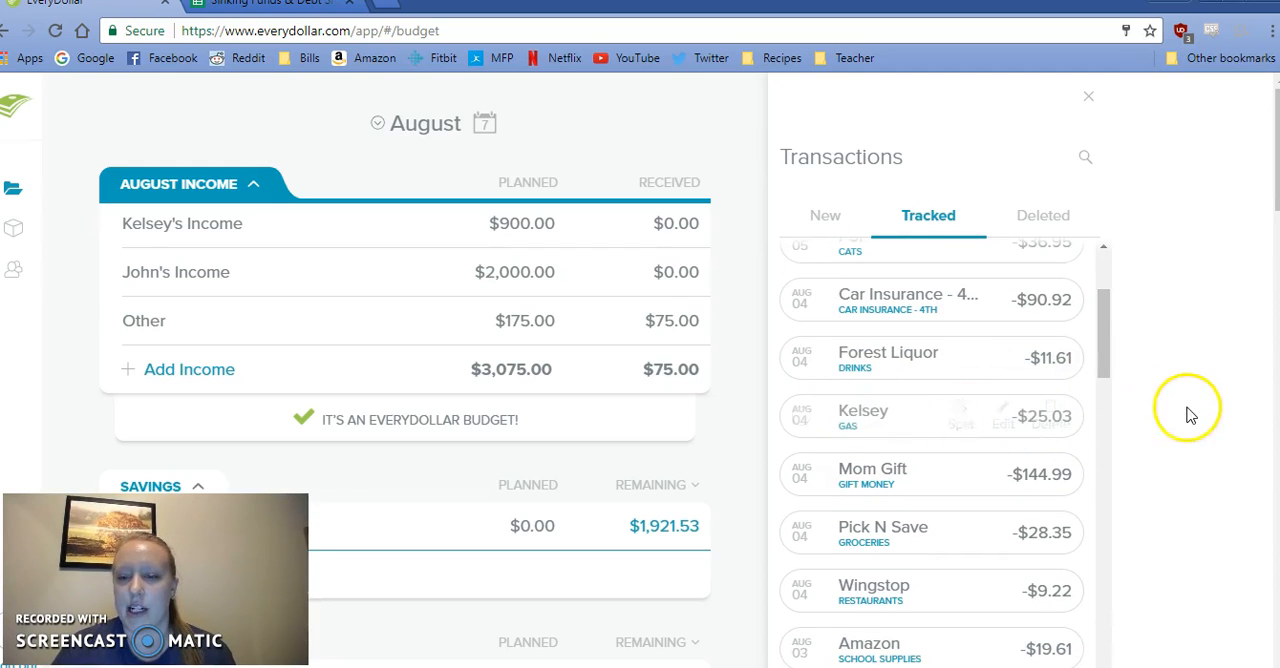
mouse_move(1190, 415)
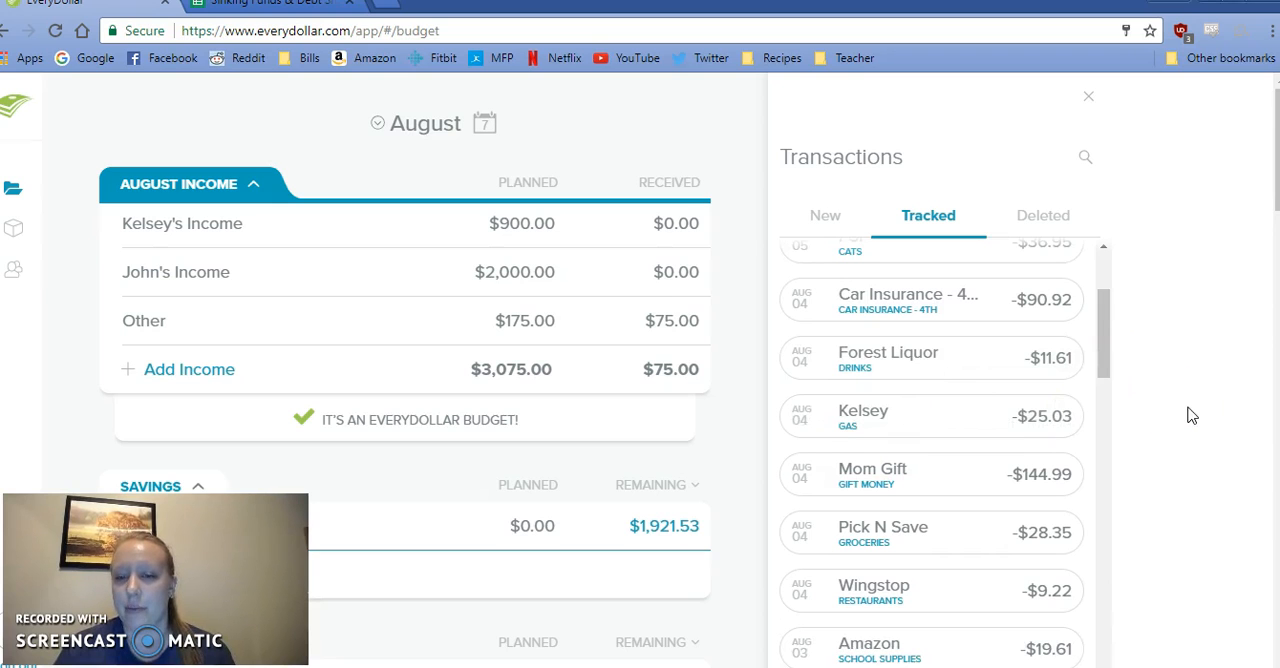
scroll("up", 3)
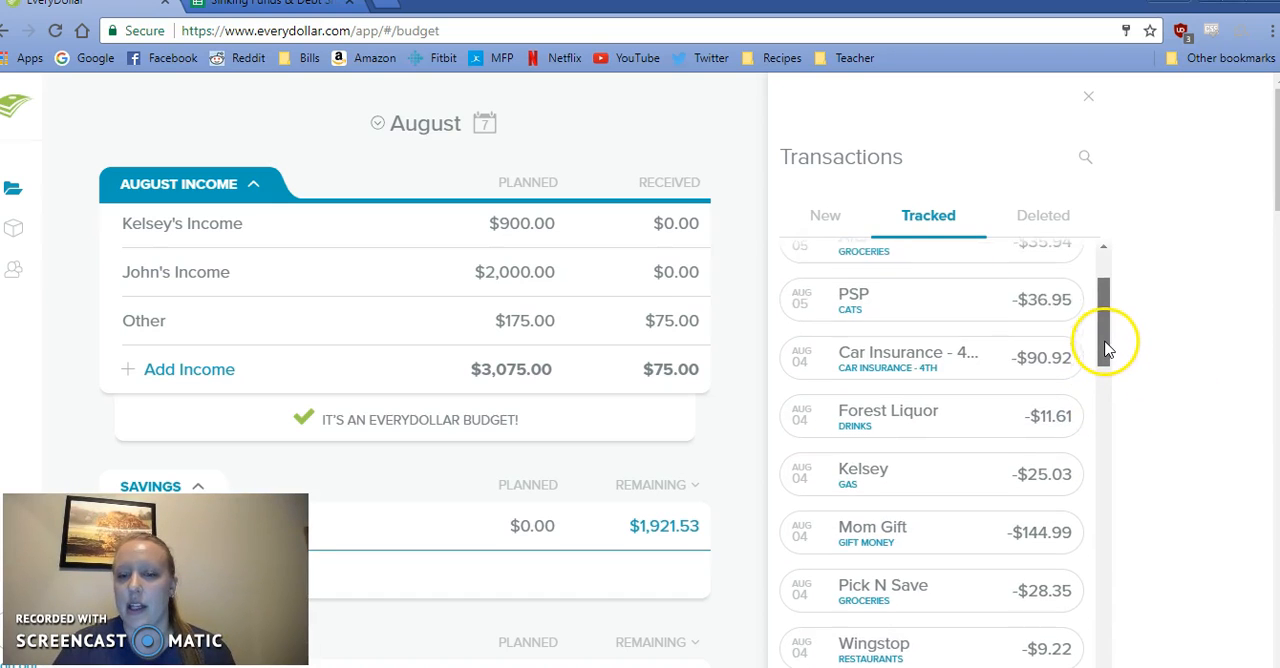
scroll("up", 3)
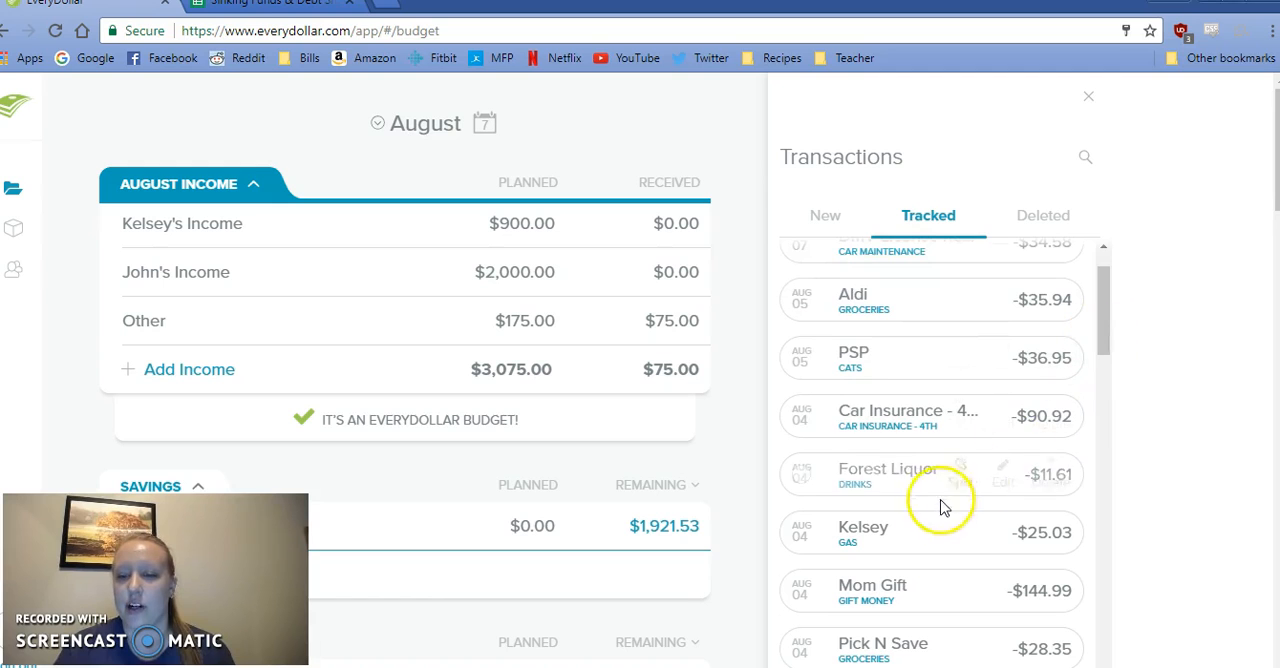
mouse_move(1120, 352)
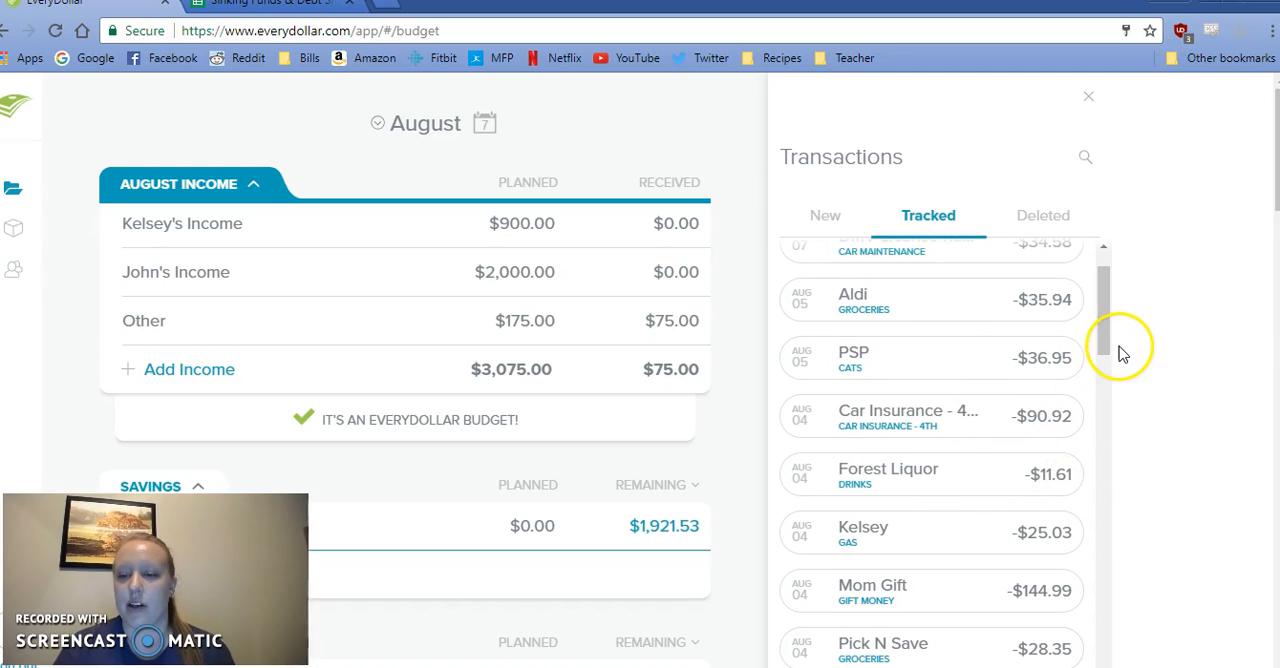
scroll("up", 3)
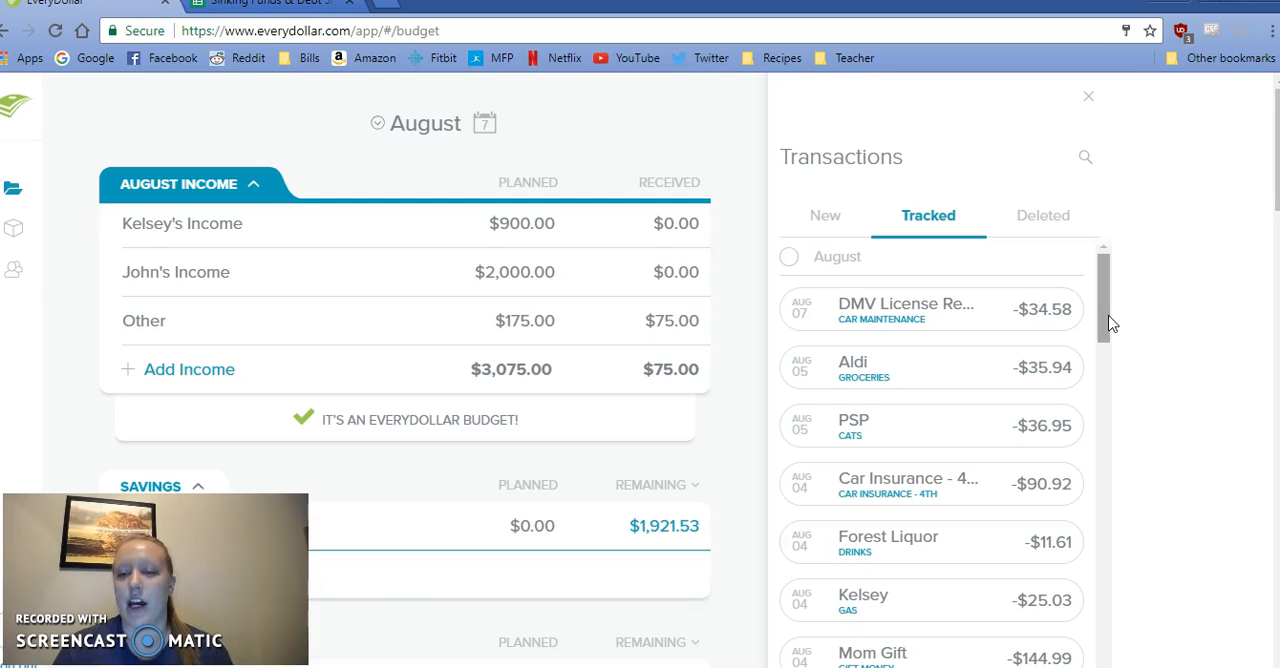
mouse_move(1170, 318)
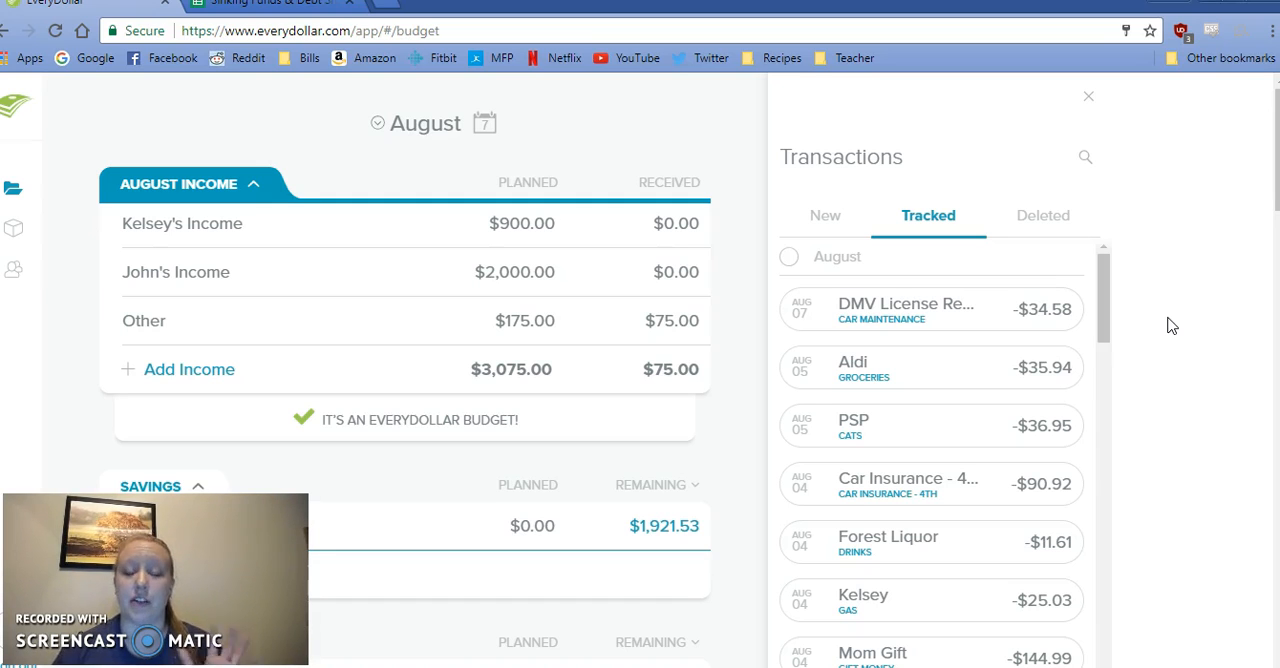
mouse_move(825, 223)
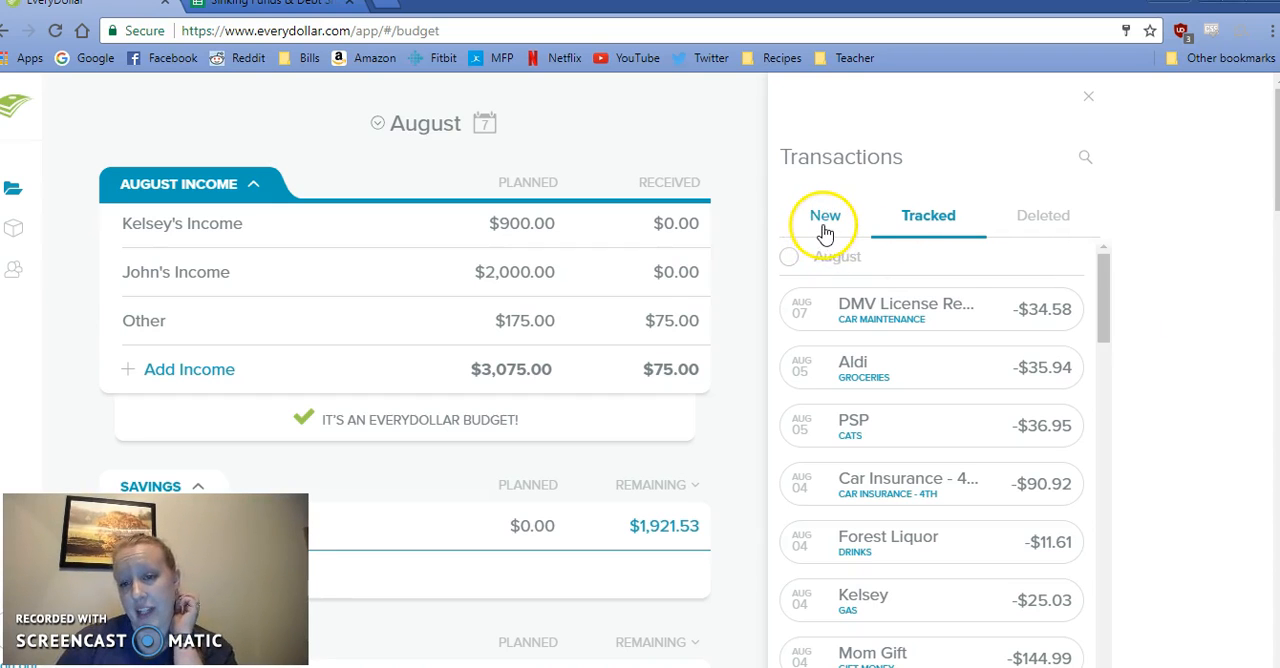
- Confirm the New tab has no untracked transactions, then close the Transactions panel
left_click(825, 215)
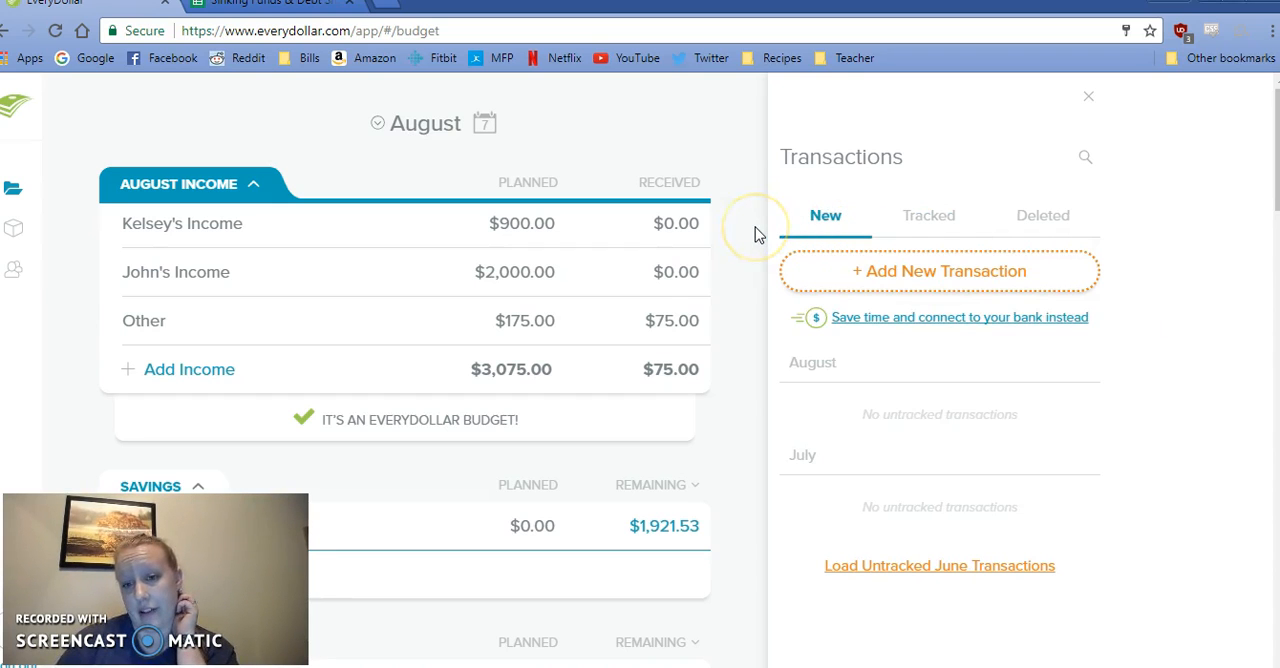
left_click(1097, 89)
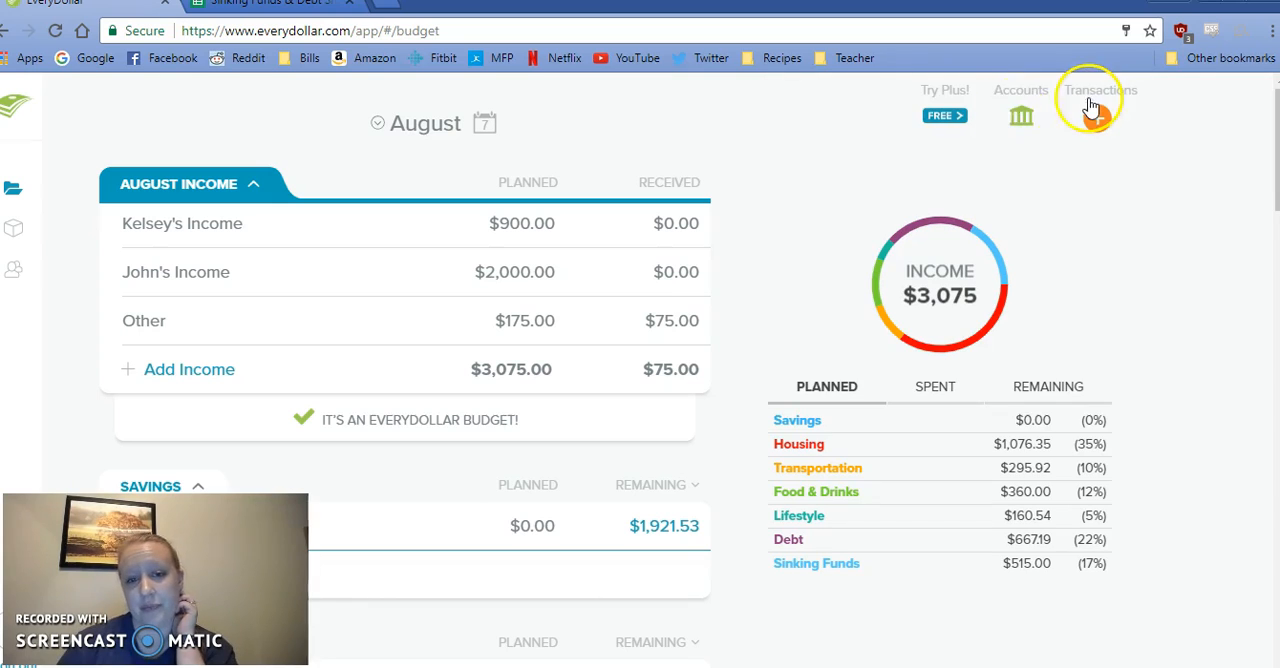
mouse_move(712, 290)
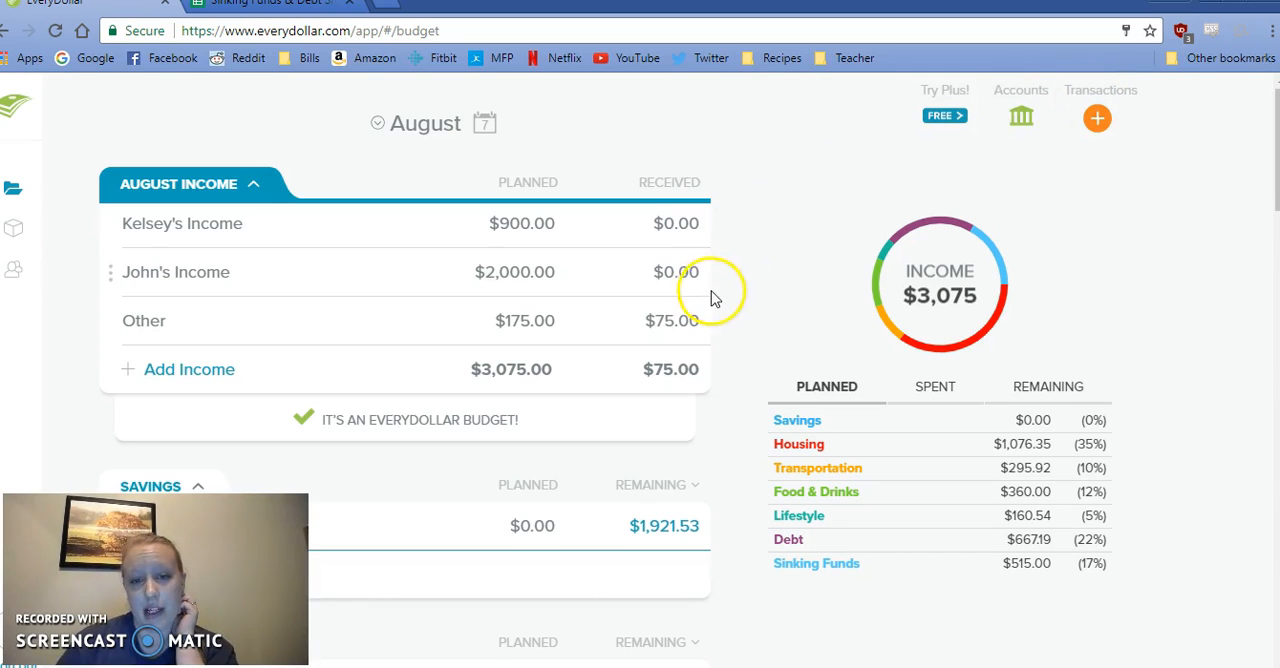
mouse_move(712, 291)
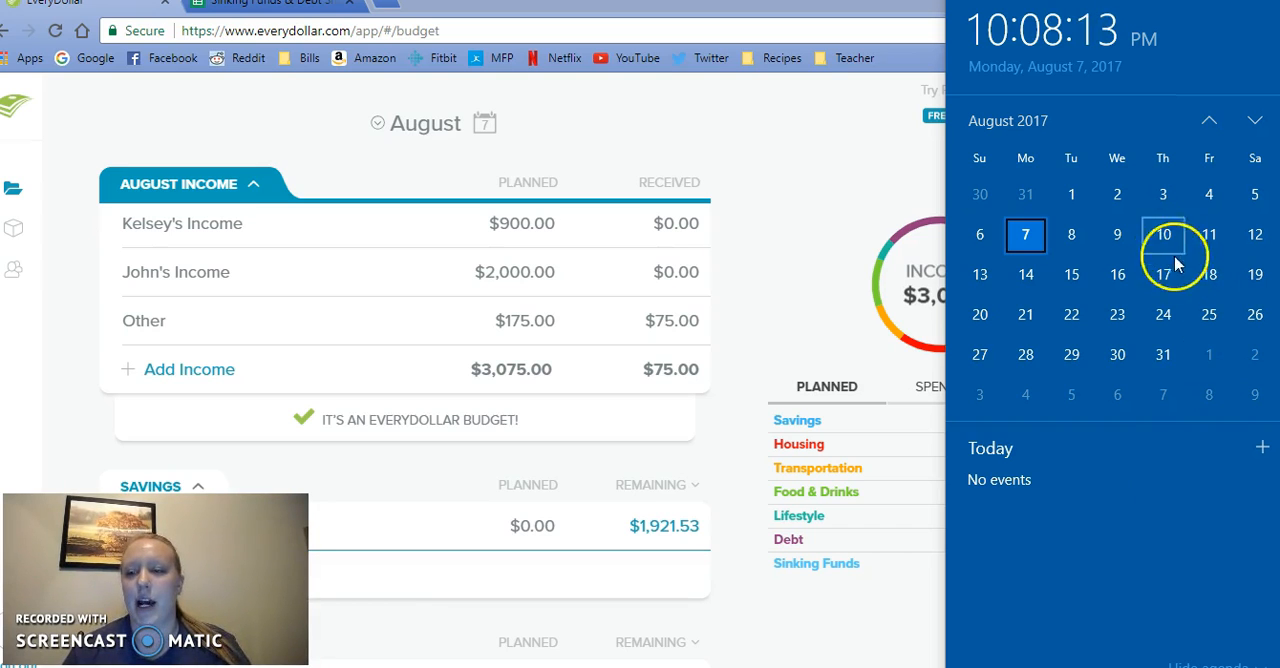
mouse_move(1209, 234)
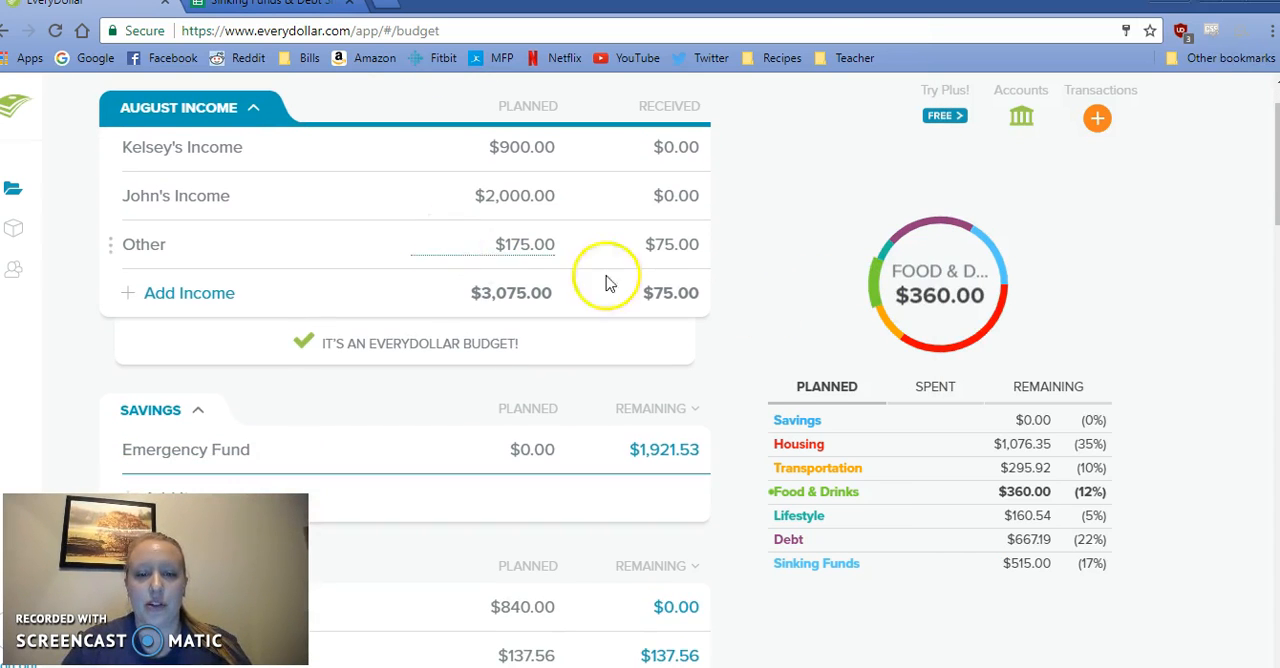
- Scroll past Housing through Transportation, Food & Drinks and Lifestyle to the Debt group
scroll("down", 3)
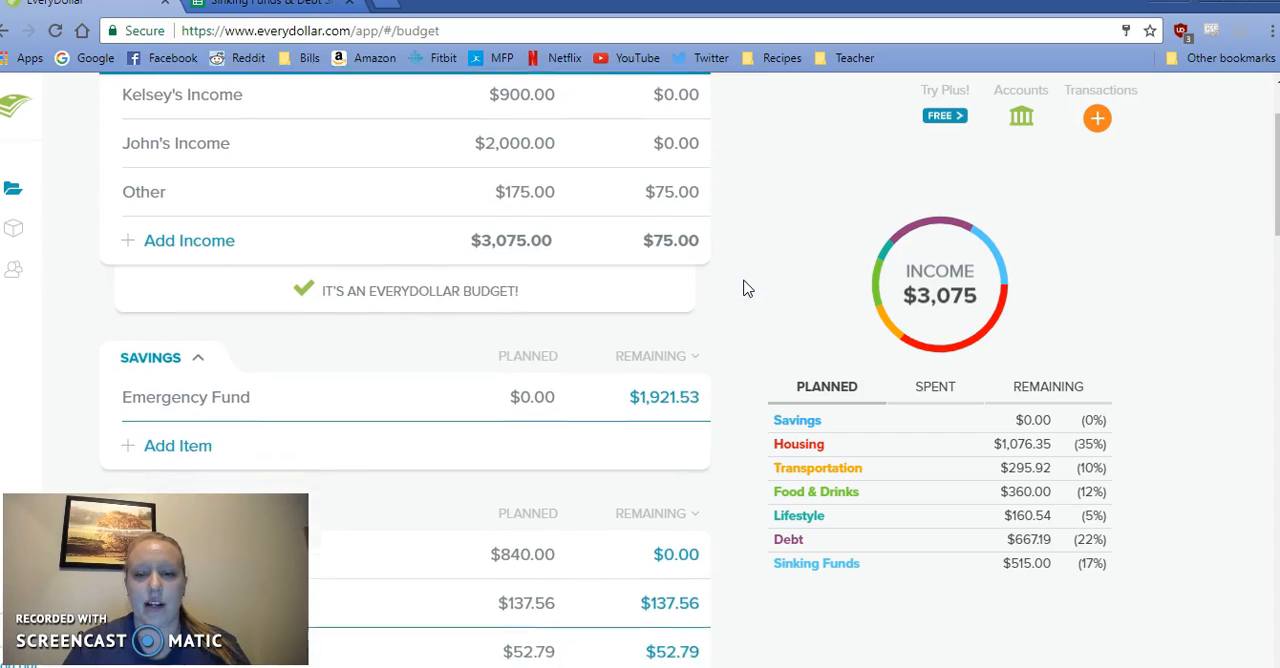
scroll("down", 3)
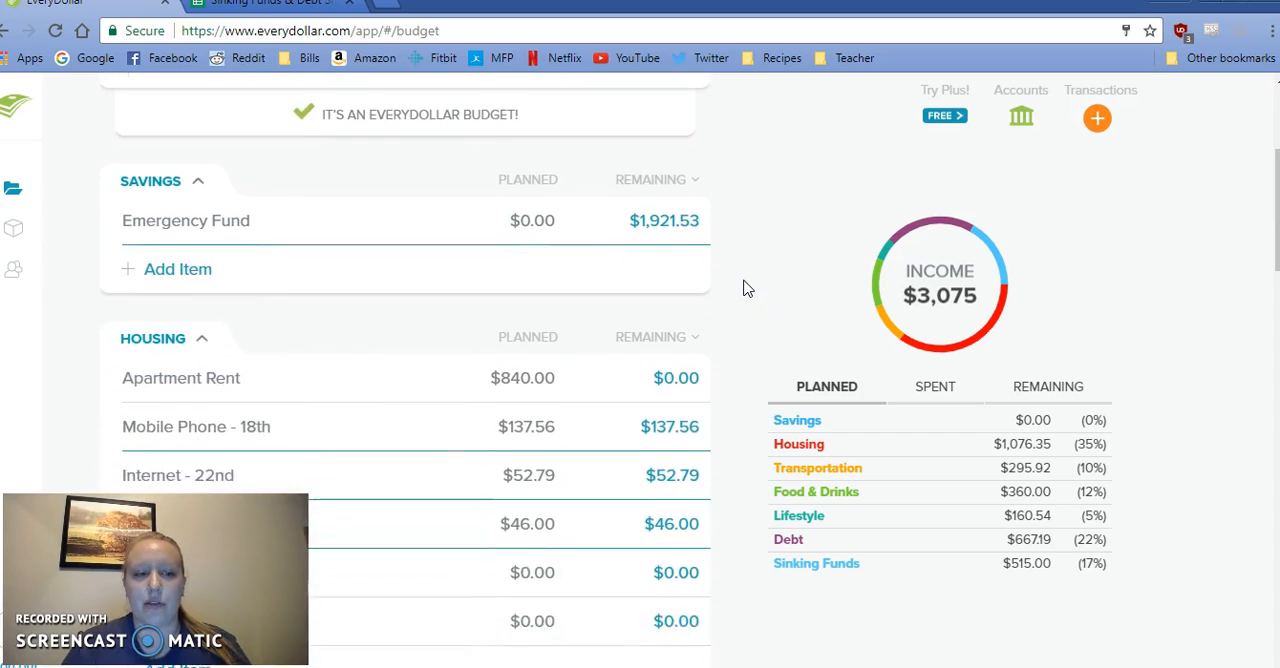
scroll("down", 3)
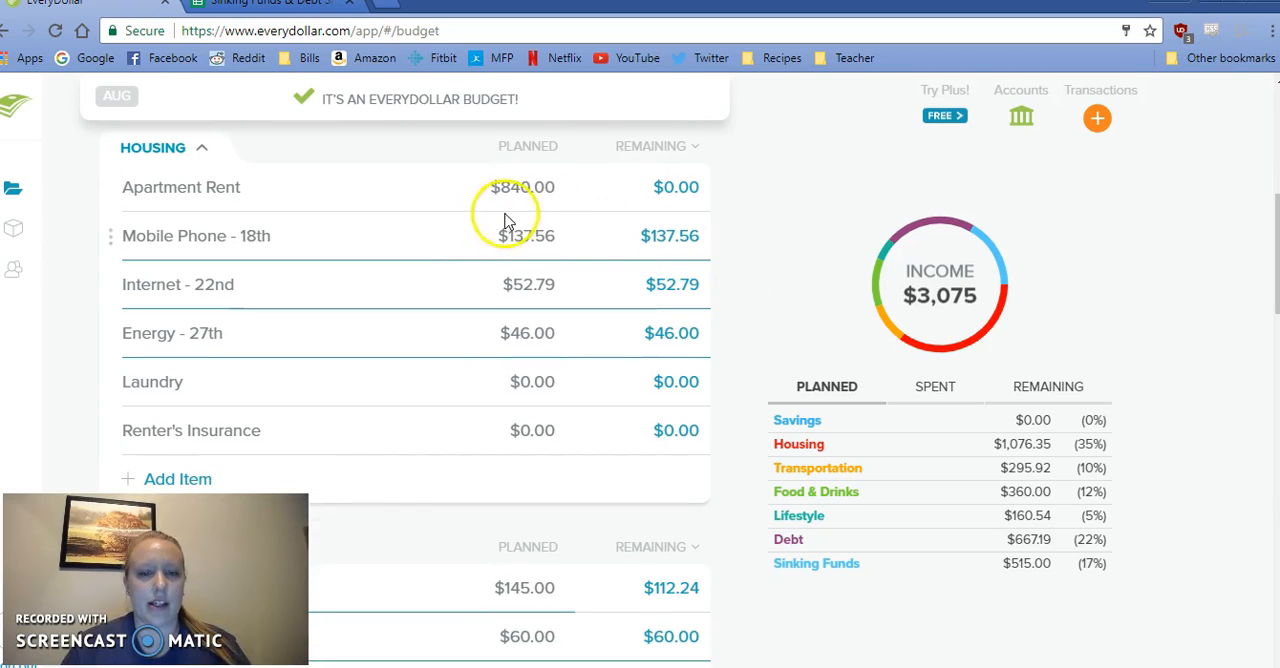
mouse_move(665, 207)
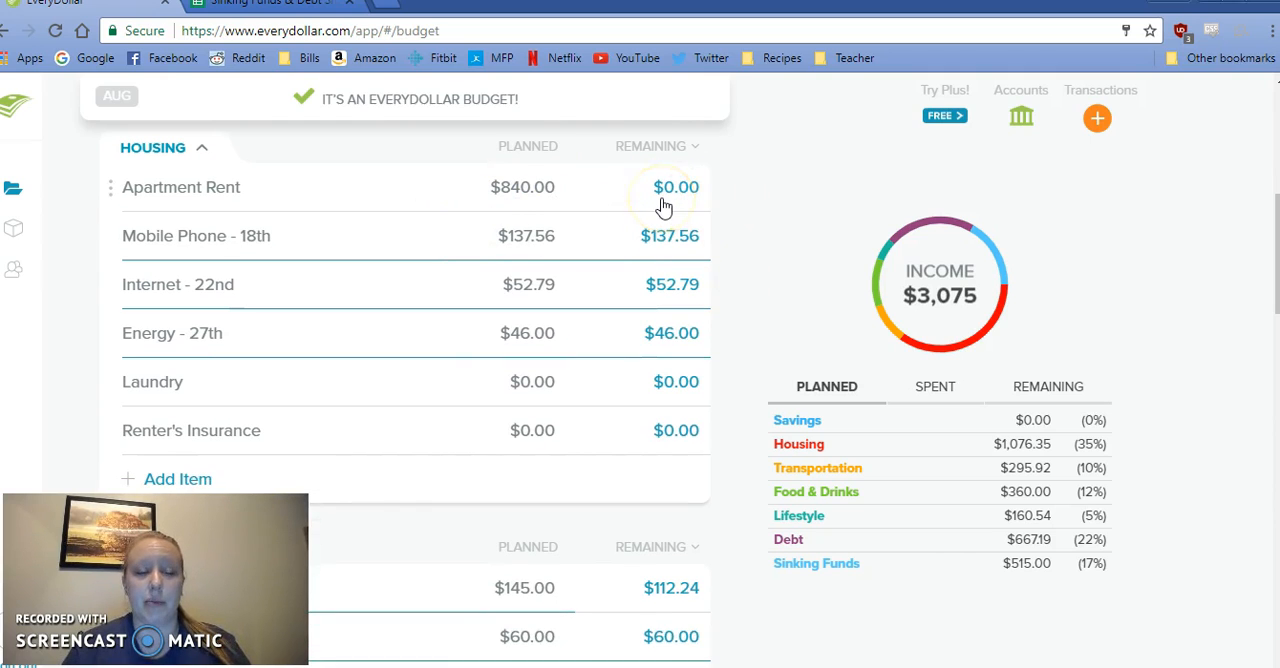
scroll("down", 3)
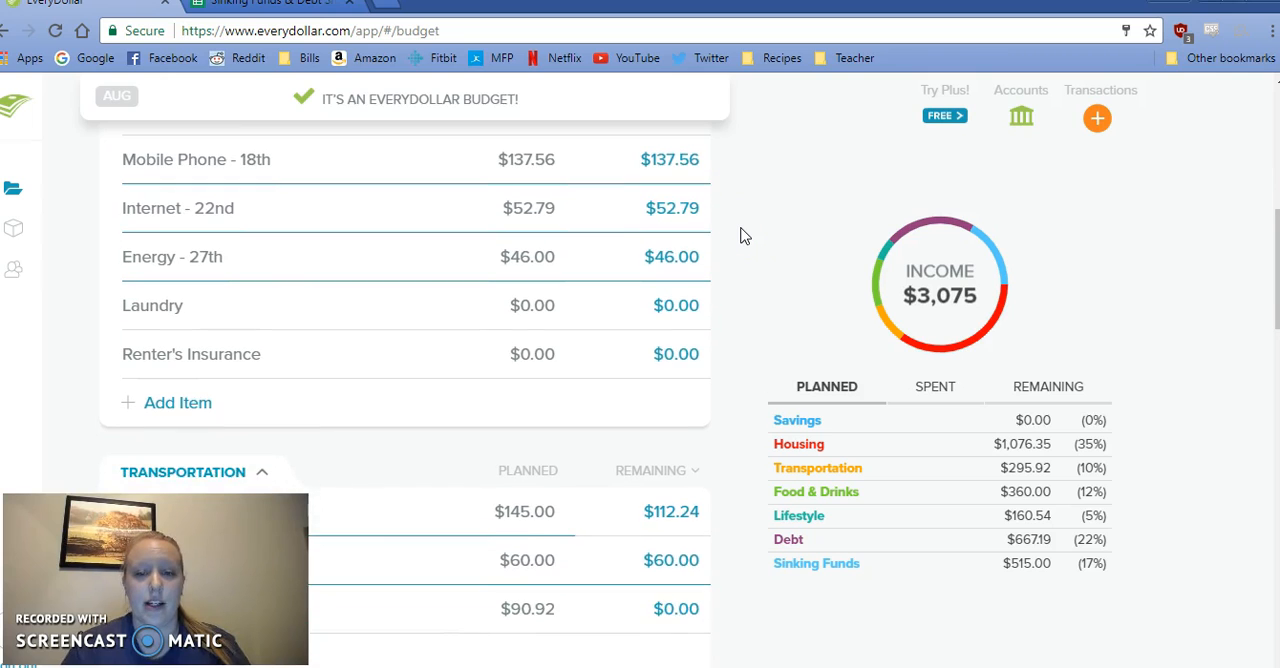
mouse_move(765, 285)
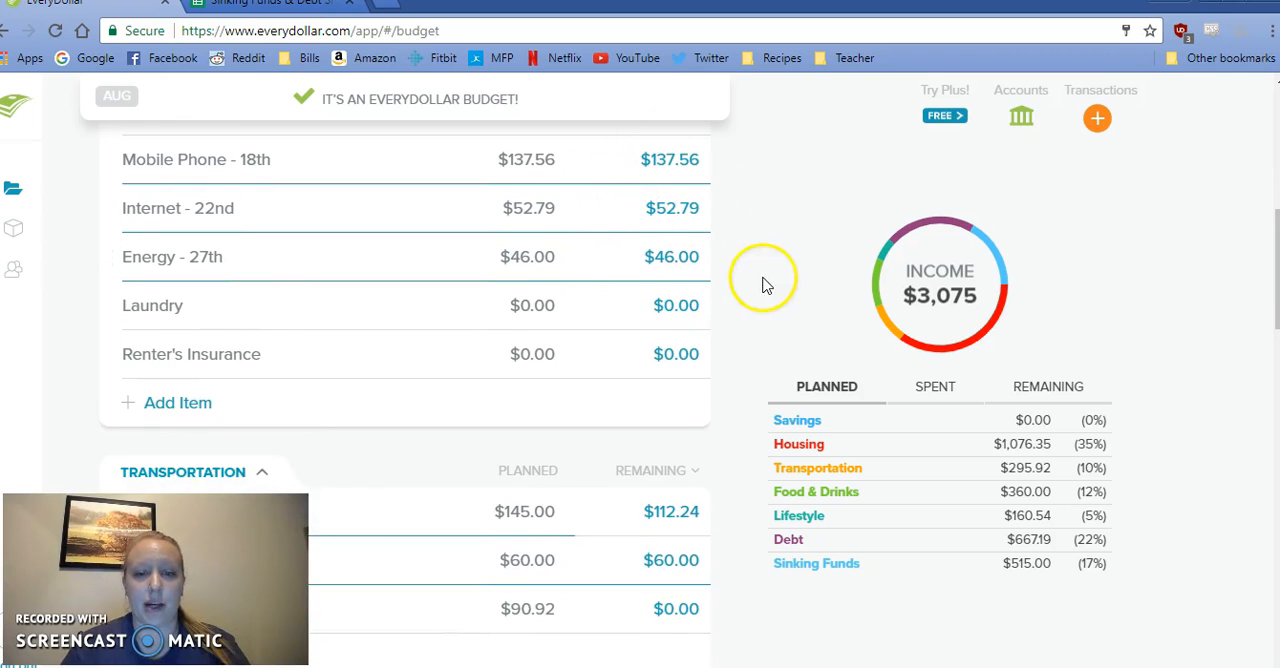
scroll("down", 3)
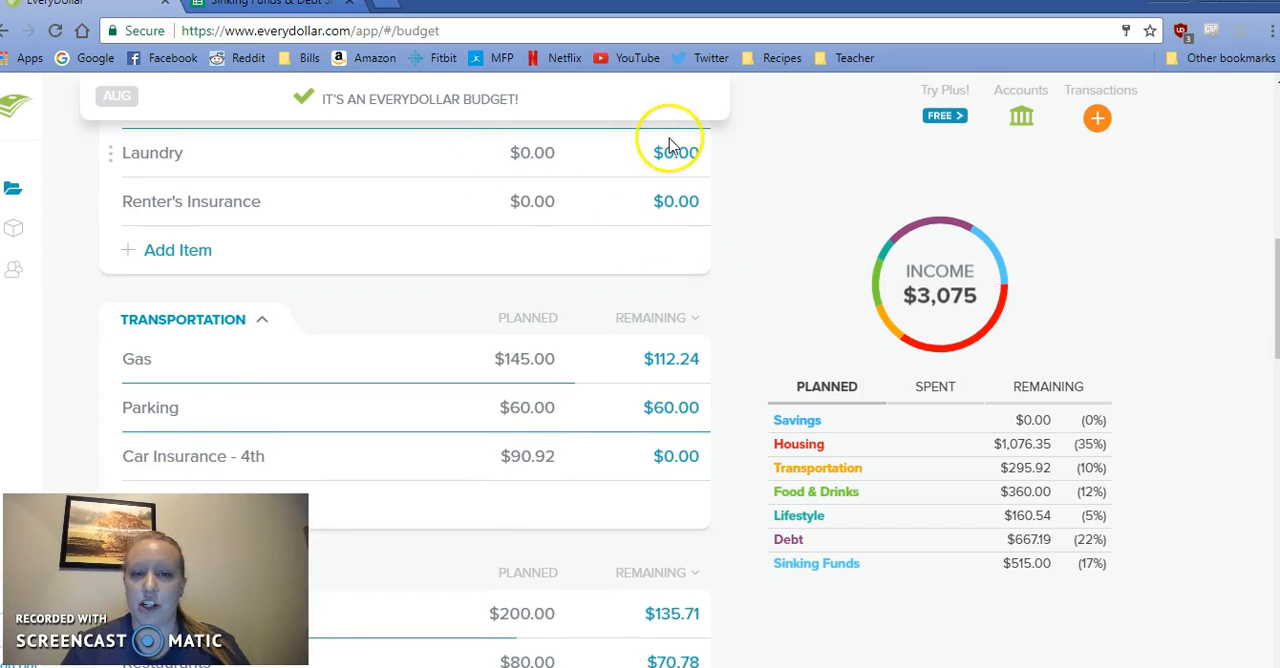
scroll("down", 3)
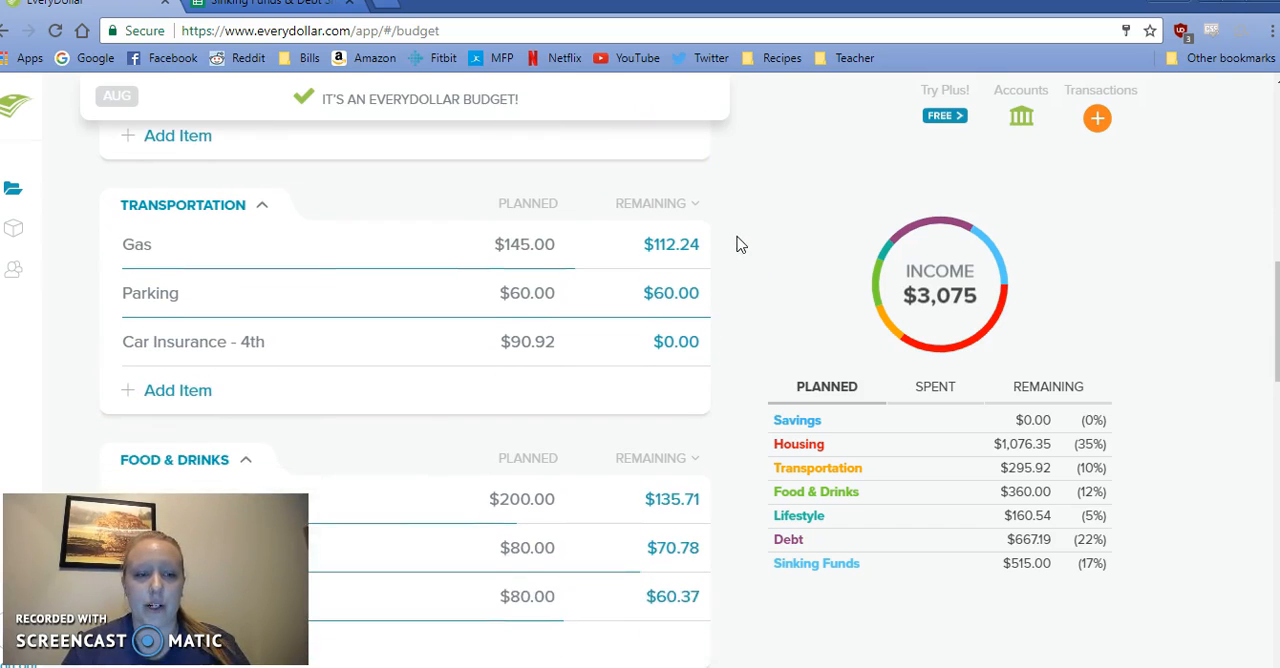
scroll("up", 3)
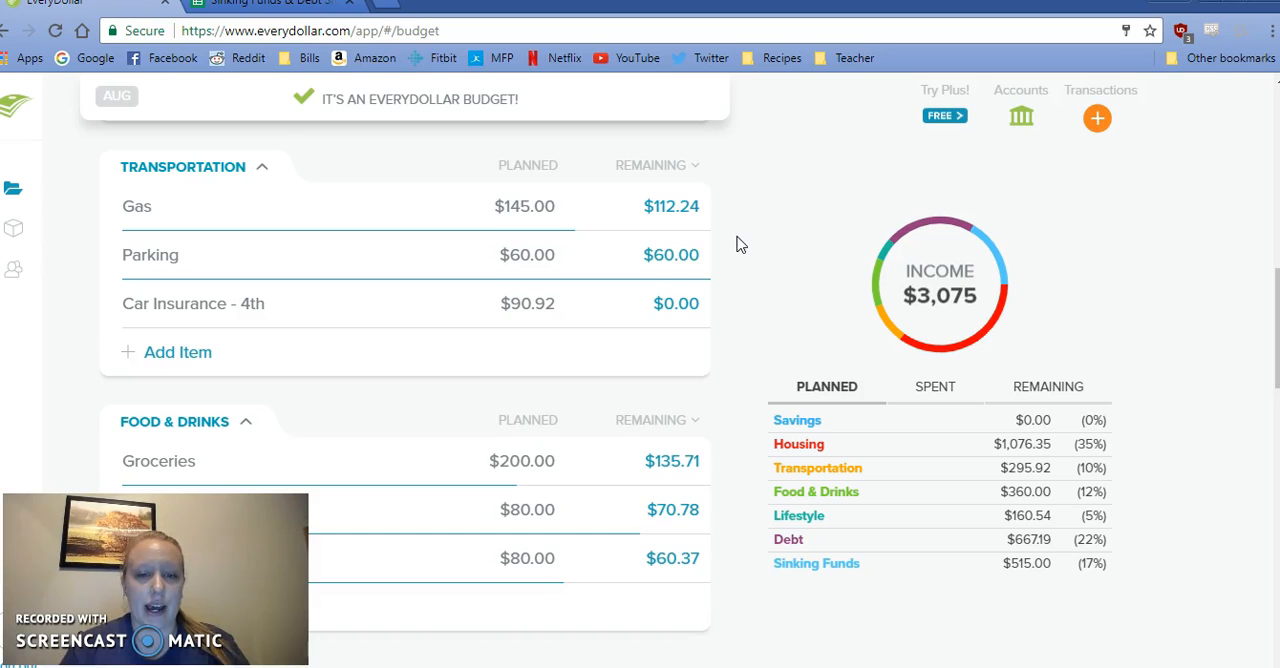
scroll("down", 3)
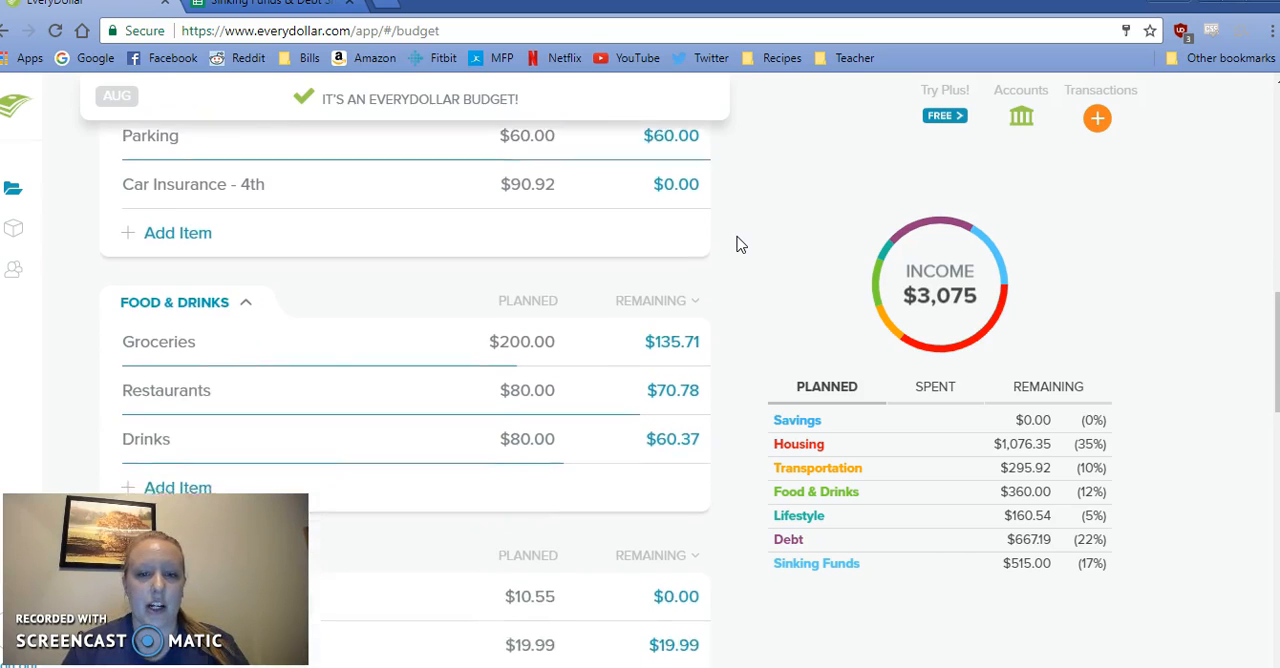
scroll("down", 3)
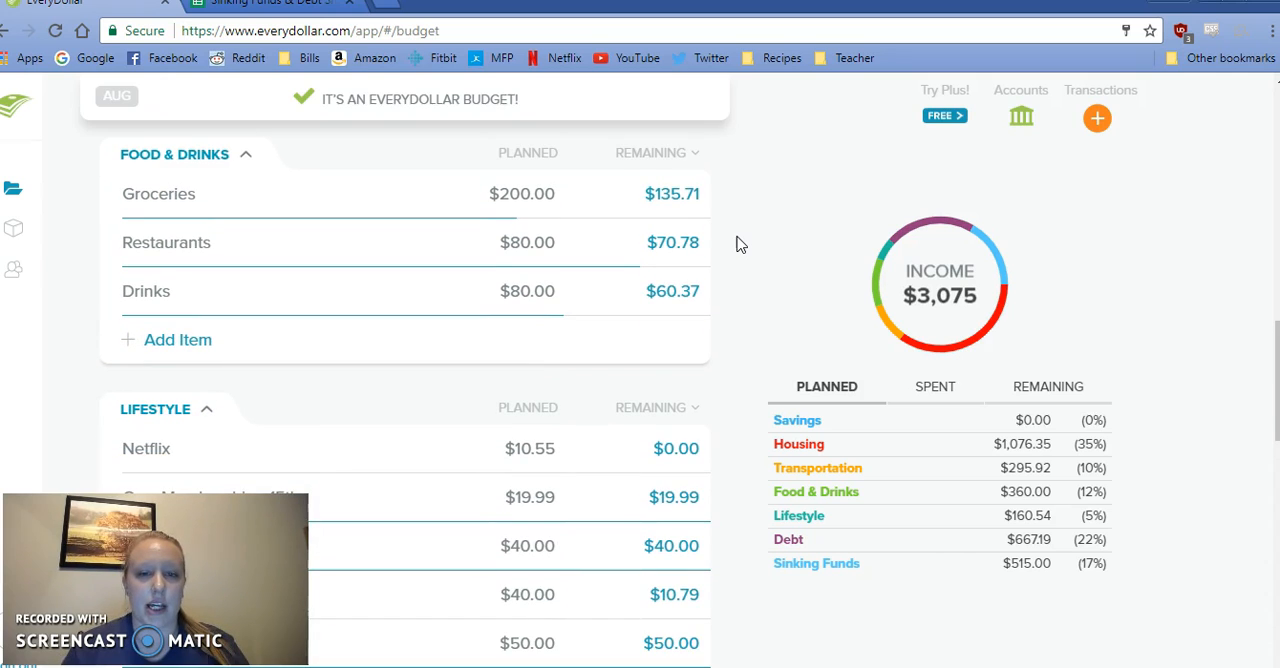
scroll("down", 3)
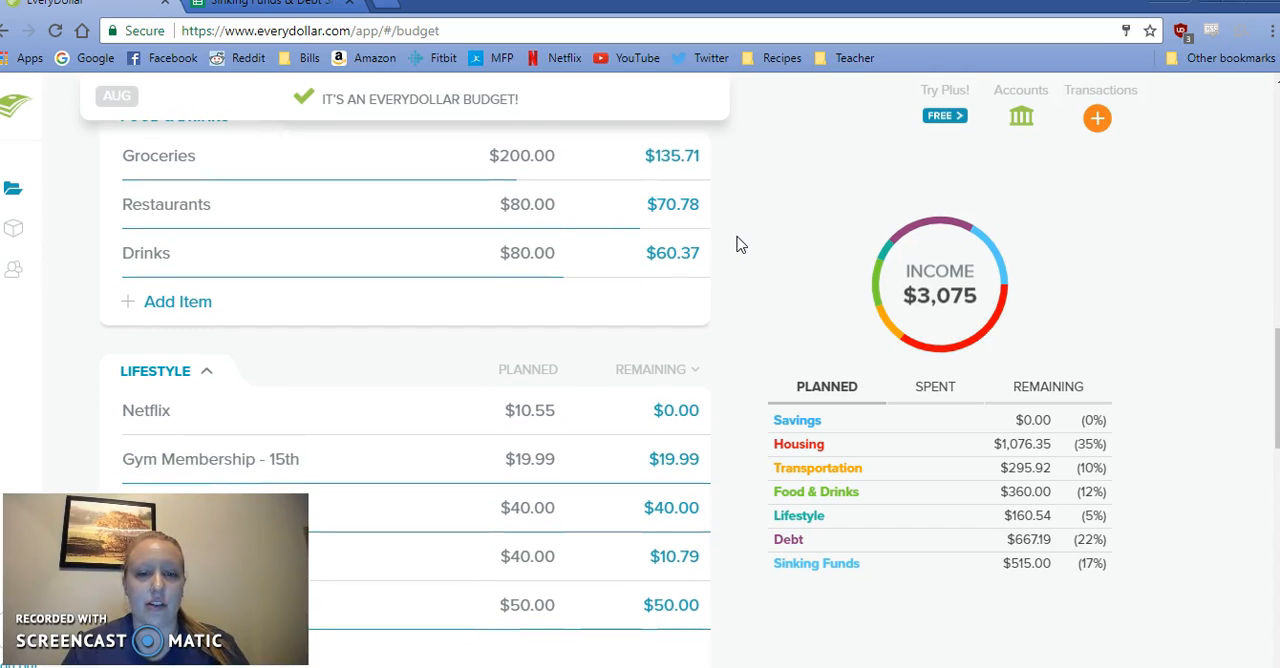
mouse_move(740, 220)
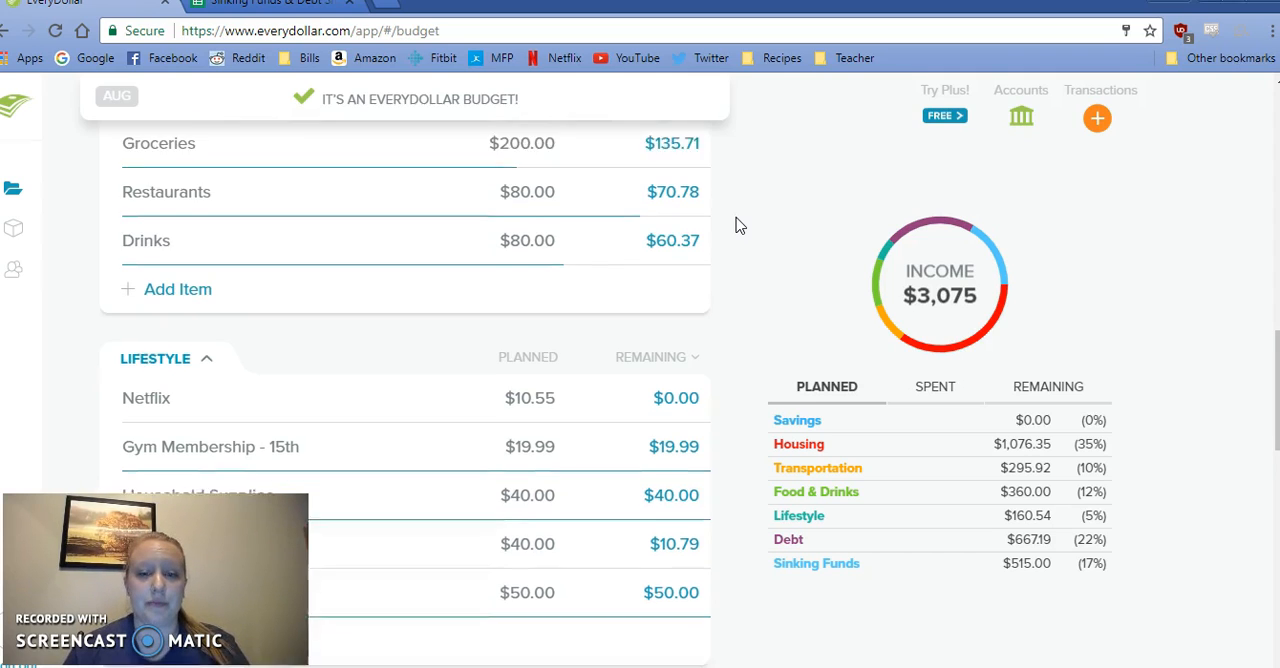
scroll("down", 3)
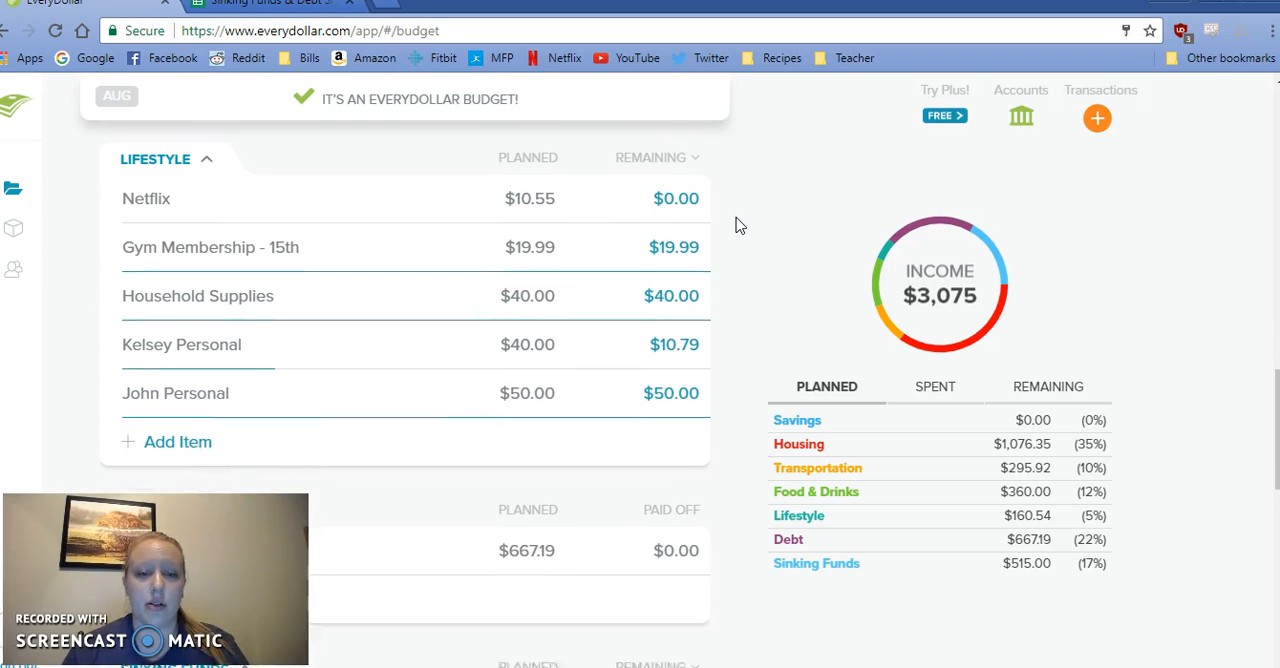
scroll("down", 3)
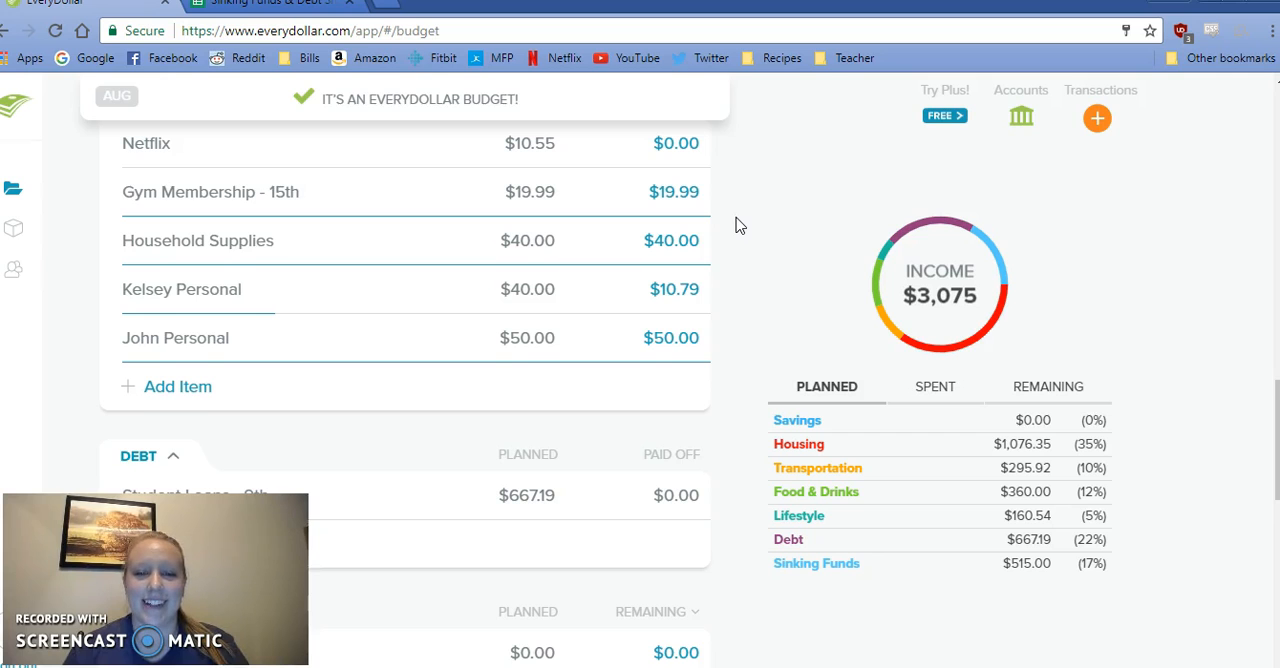
- Scroll through Debt and Sinking Funds, noting overspent Beauty/Clothing and Gift Money, then back up
scroll("down", 3)
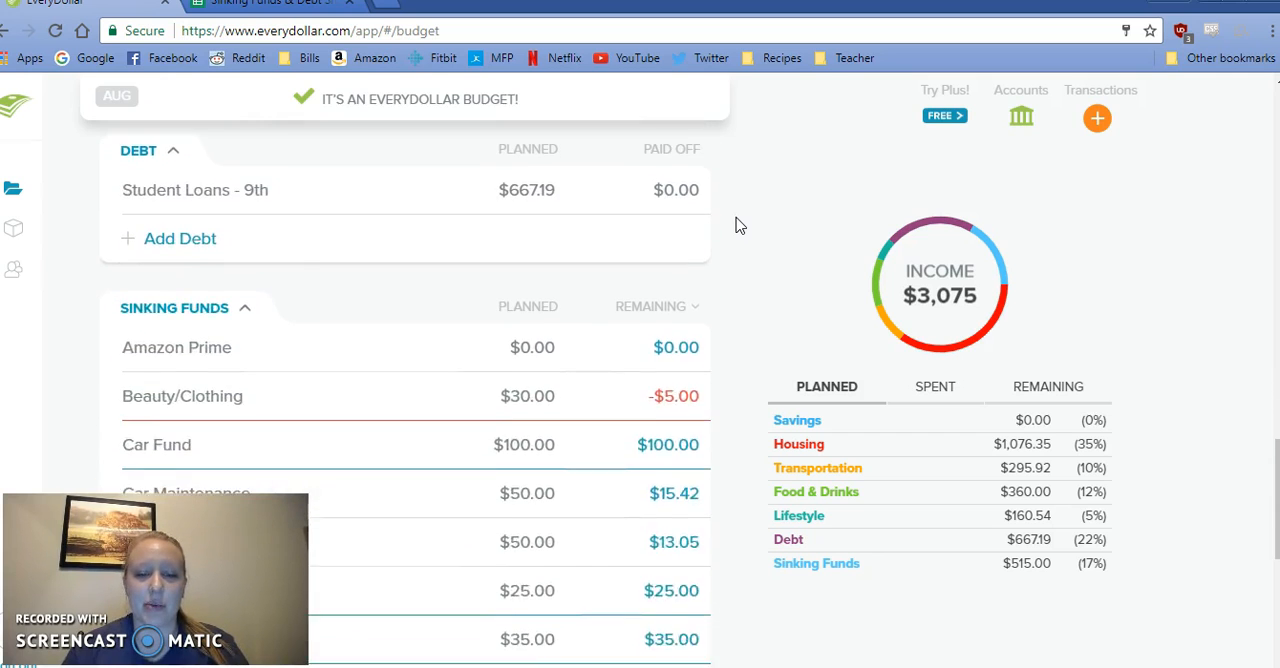
scroll("down", 3)
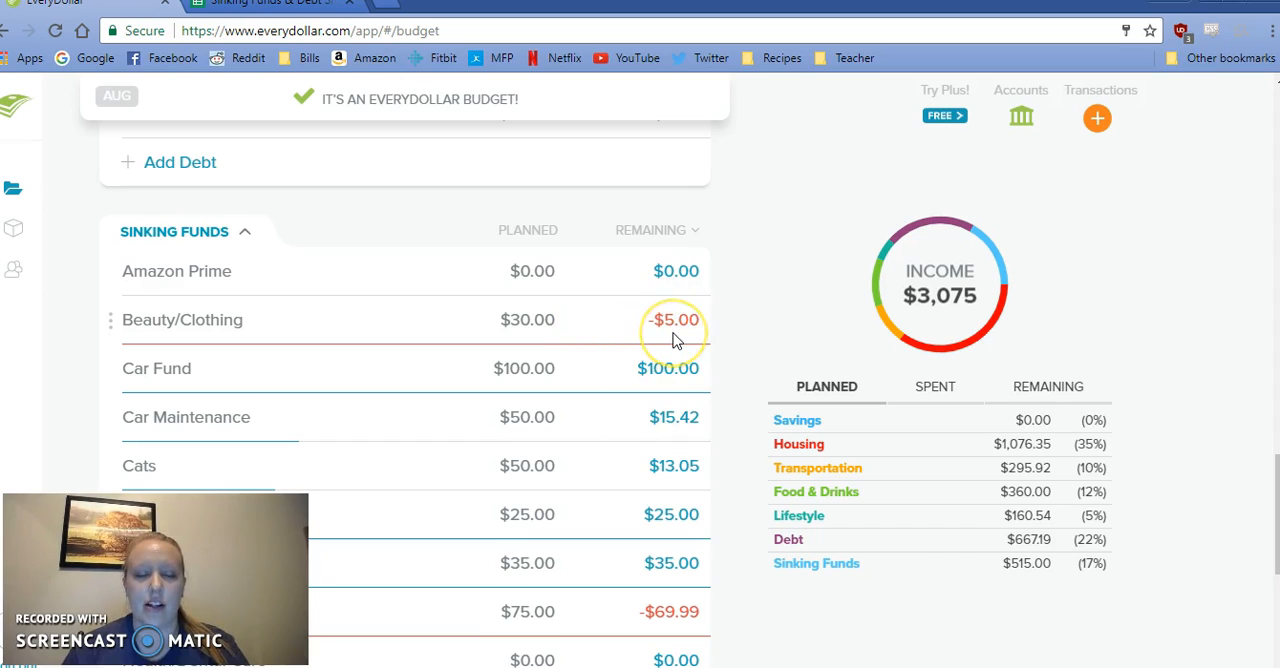
mouse_move(675, 340)
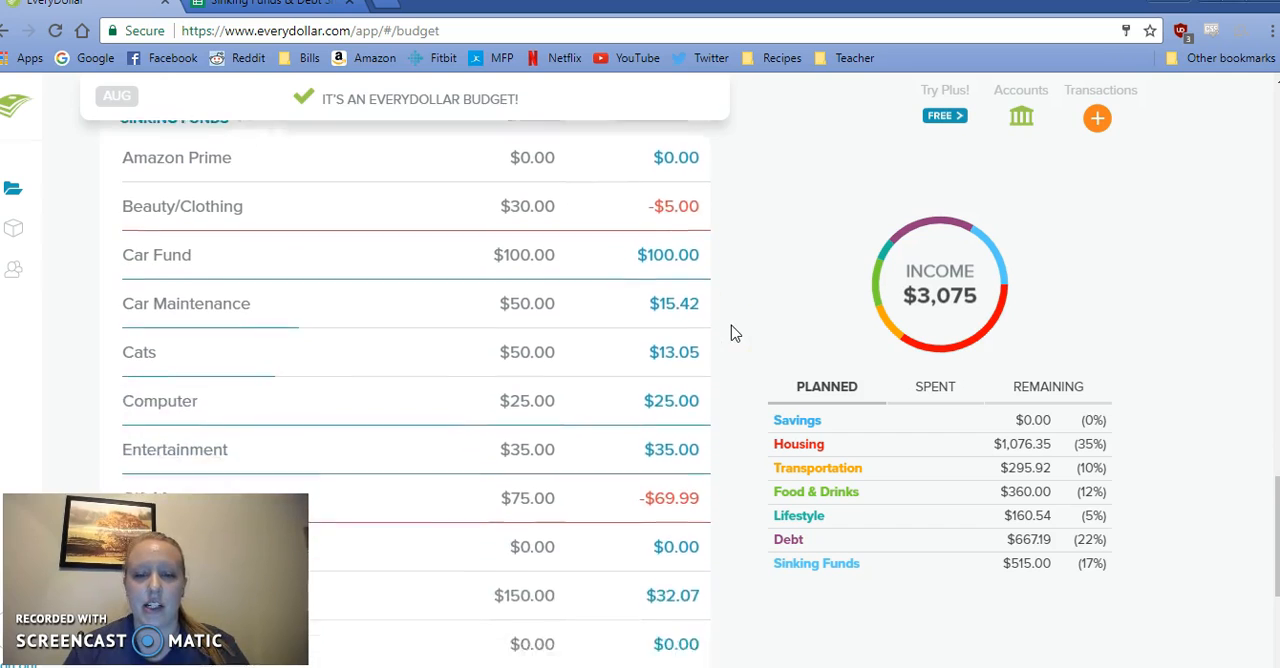
scroll("down", 3)
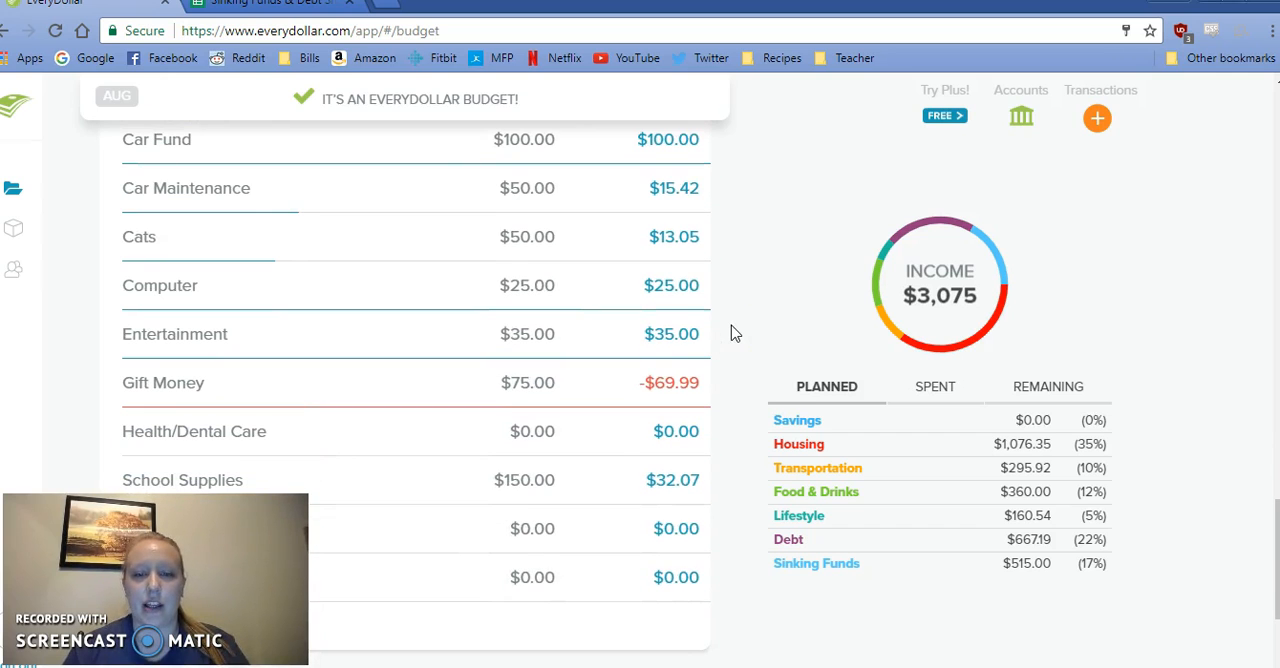
mouse_move(765, 230)
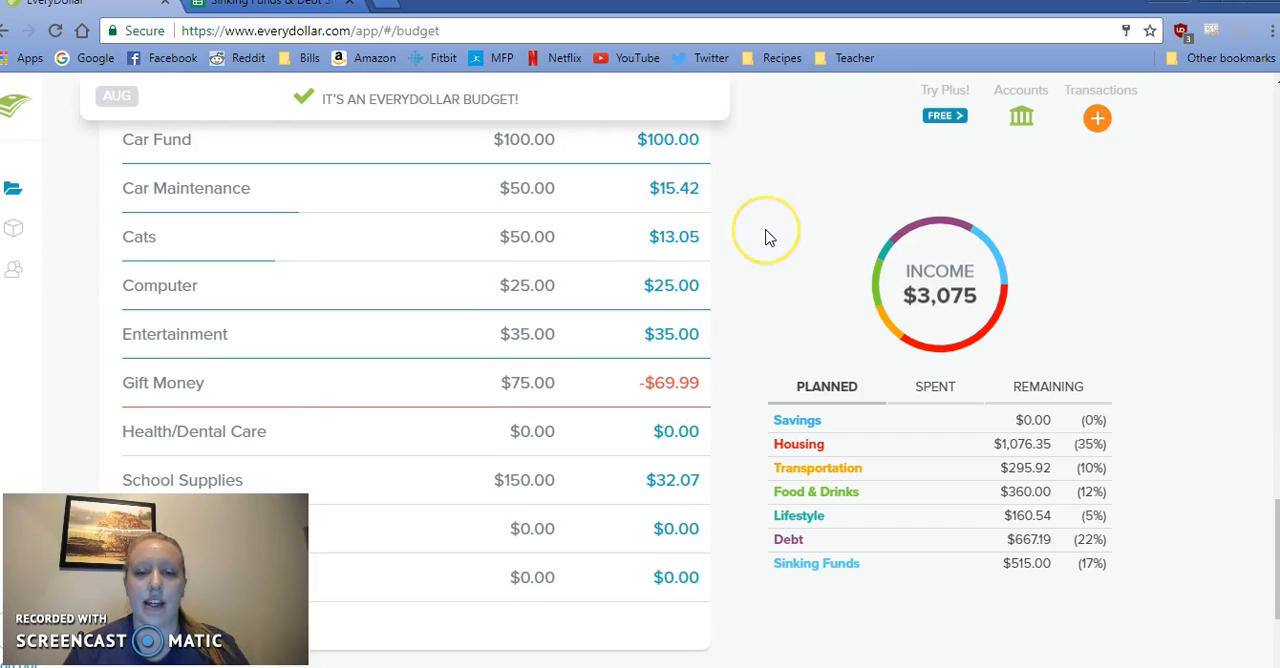
mouse_move(767, 237)
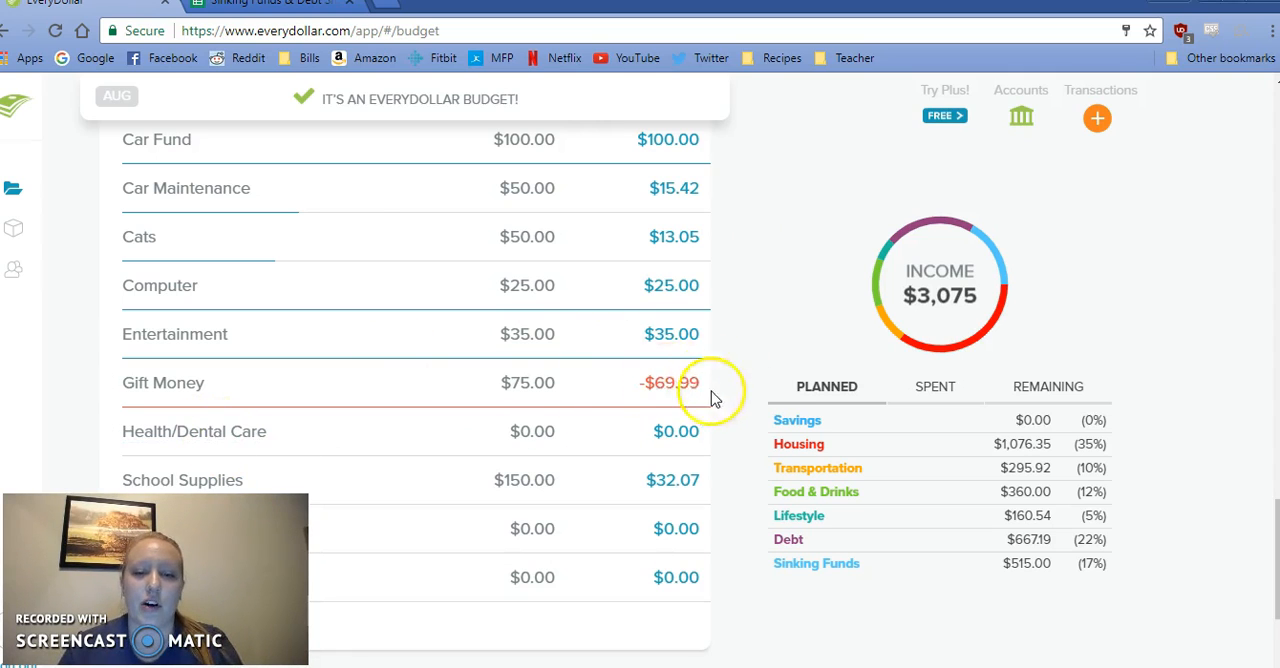
mouse_move(640, 385)
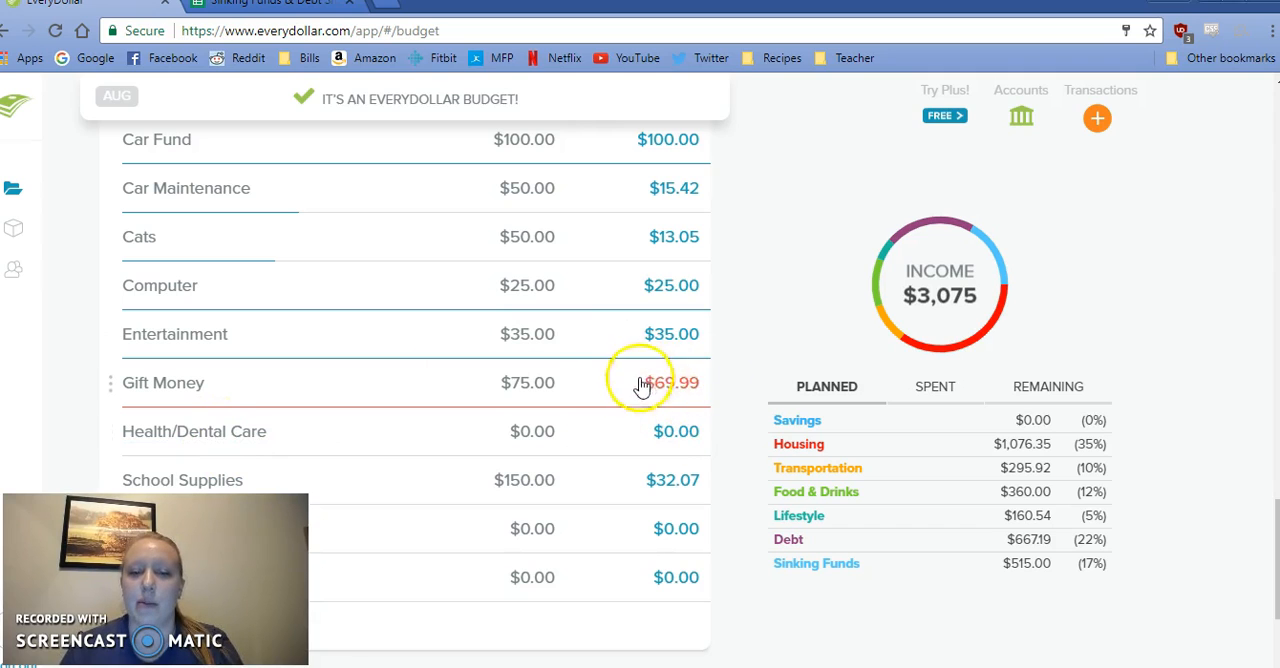
mouse_move(728, 392)
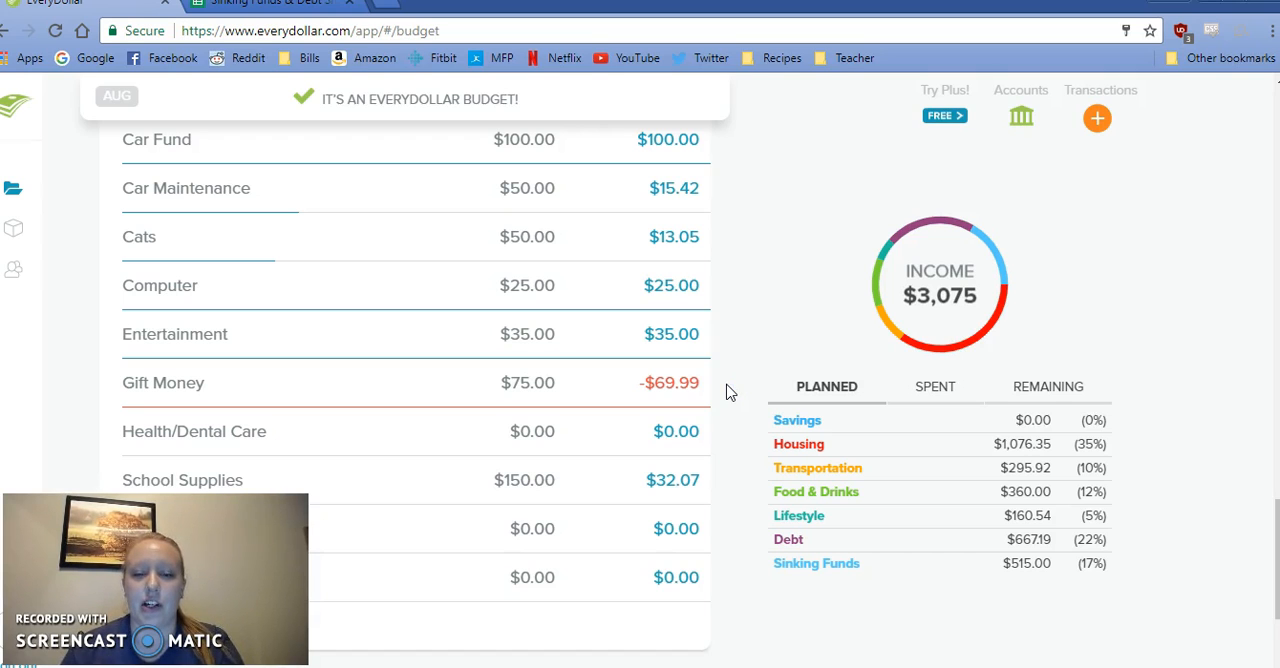
scroll("down", 3)
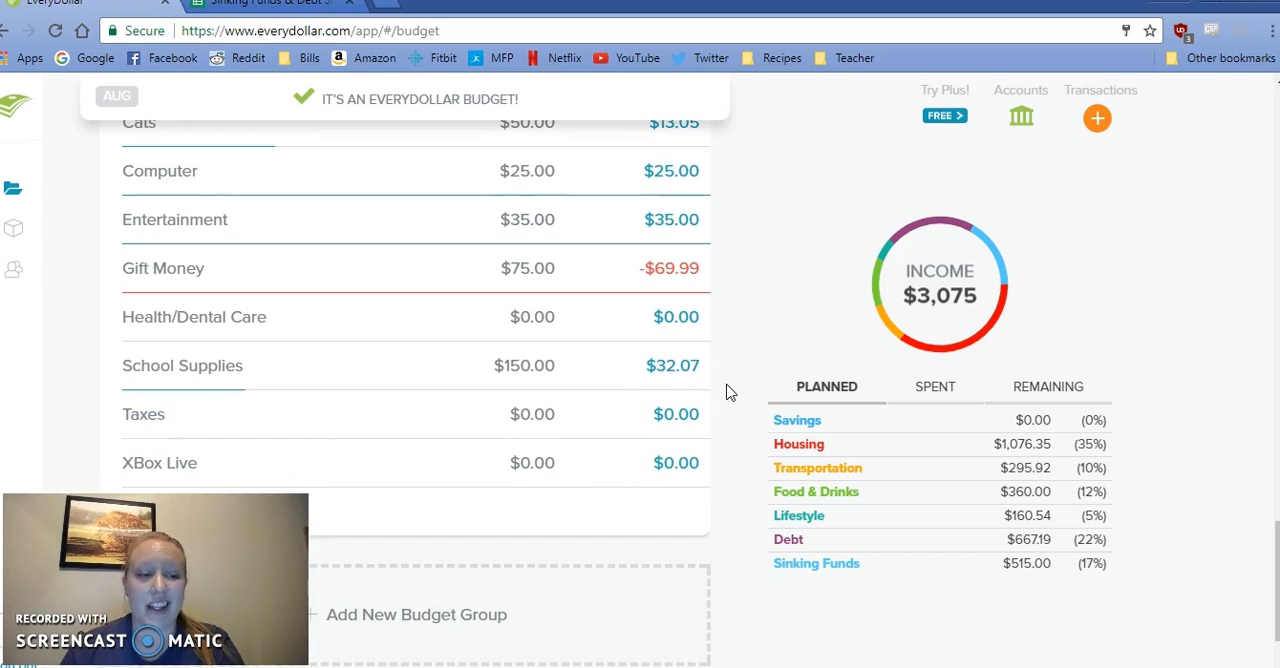
mouse_move(765, 348)
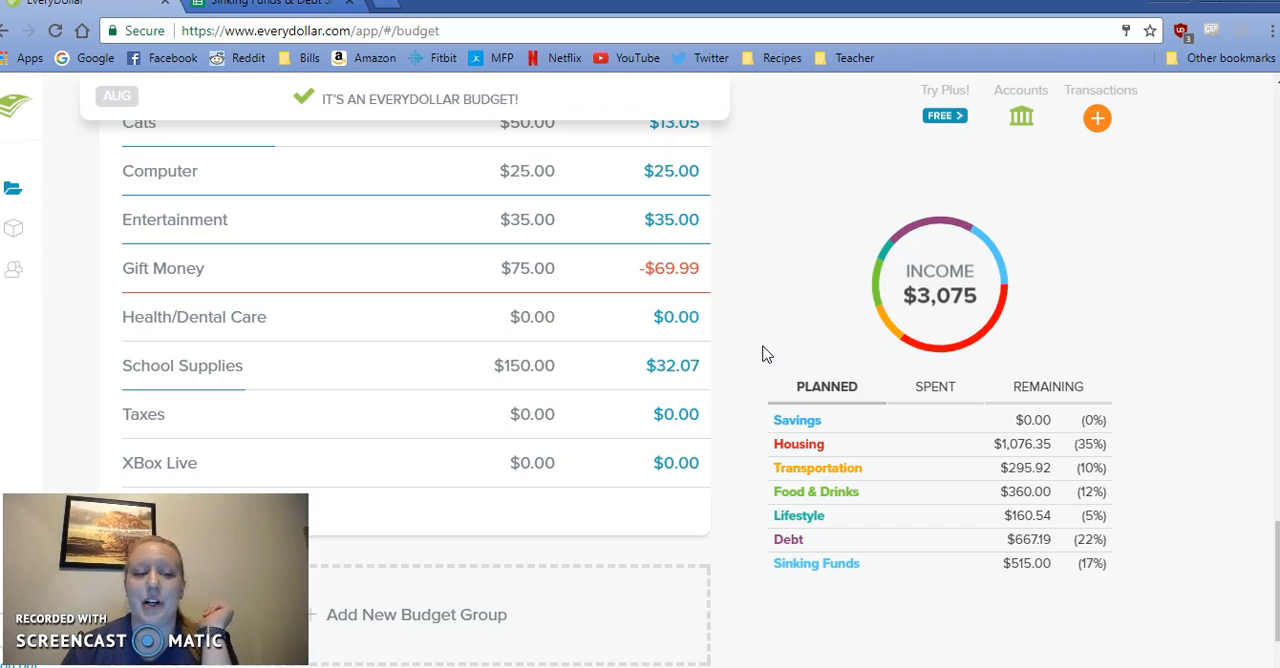
scroll("up", 3)
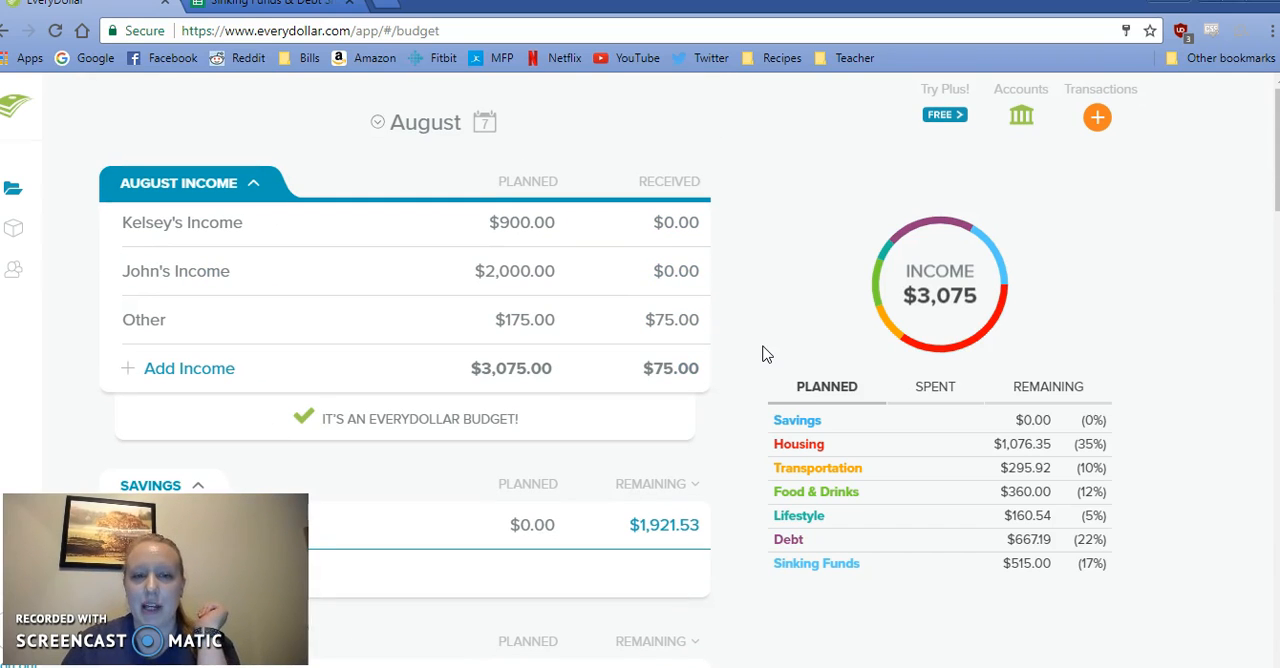